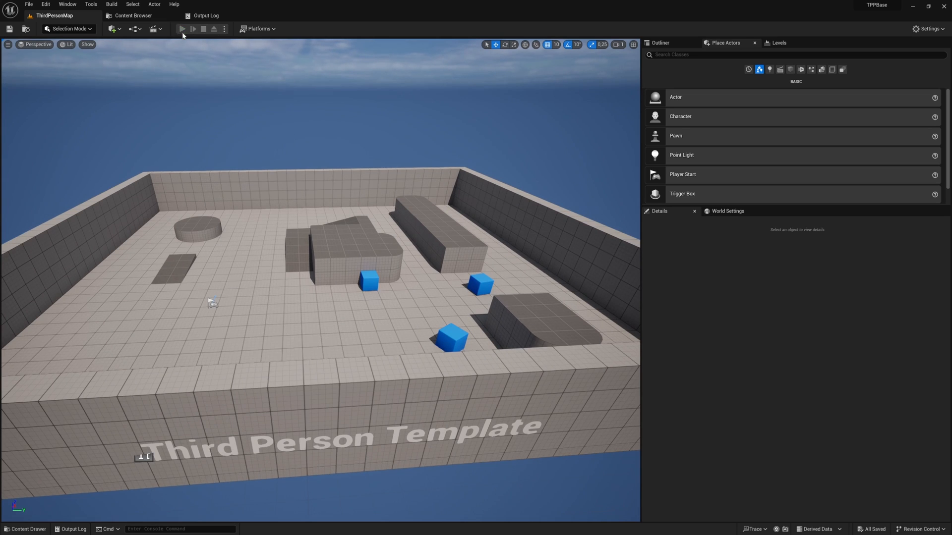
# Step: Run a quick play session of ThirdPersonMap, then stop it
pyautogui.click(182, 29)
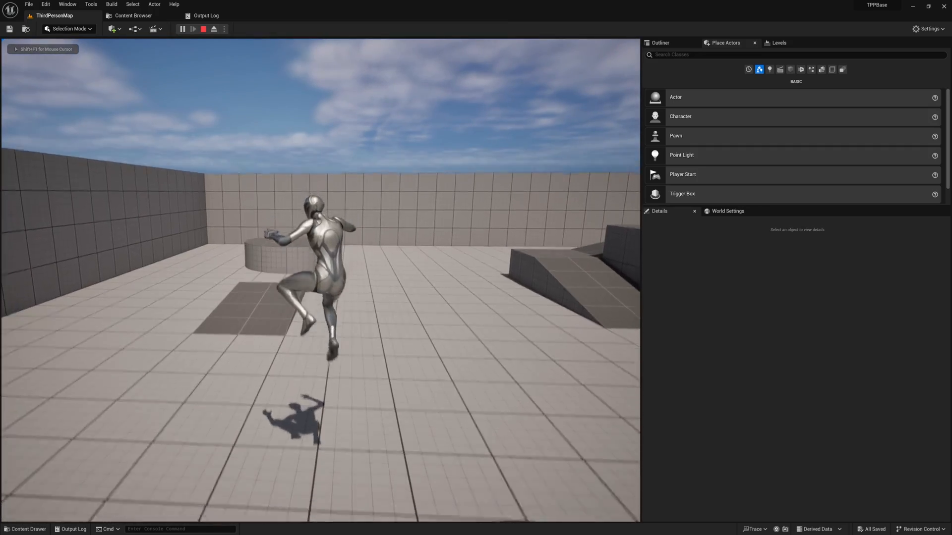
pyautogui.click(203, 28)
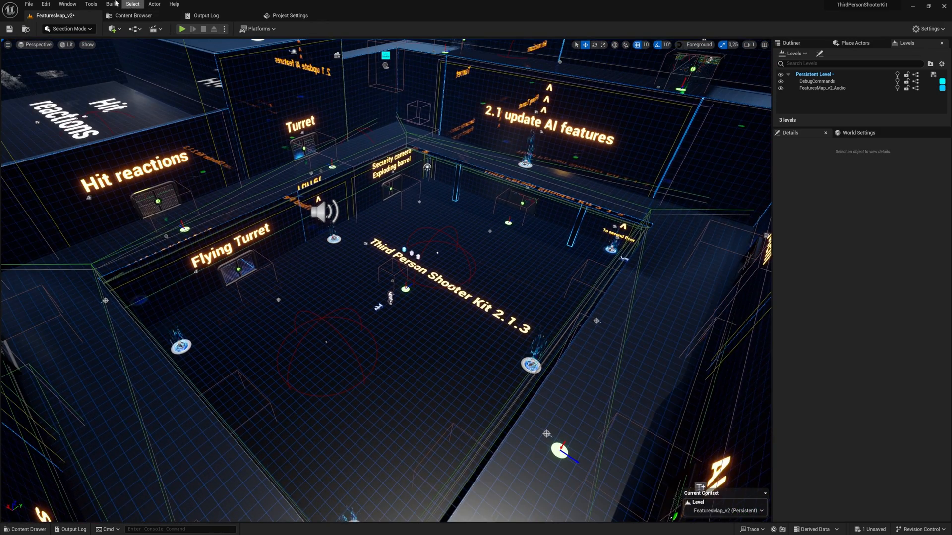
# Step: Open Project Settings from the Edit menu for the TPS Kit project
pyautogui.click(38, 3)
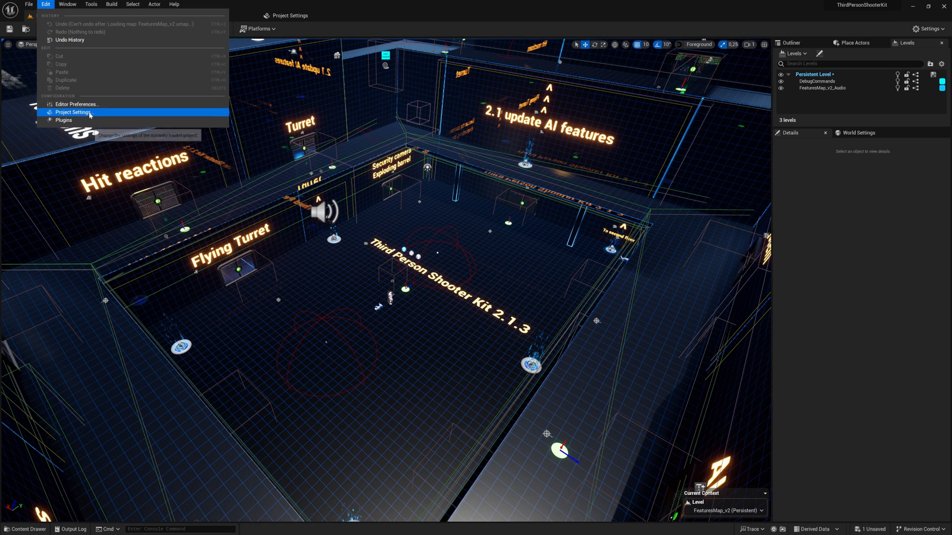
pyautogui.click(72, 114)
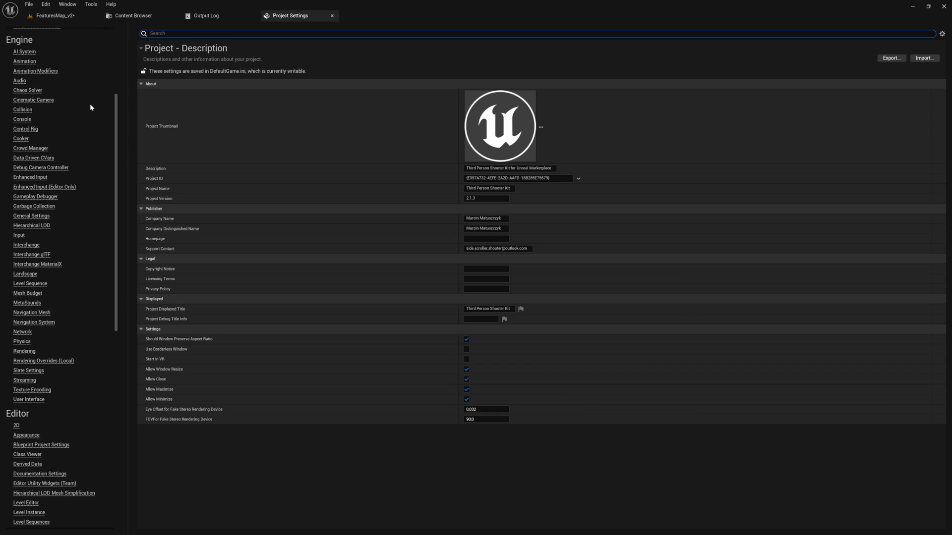
pyautogui.moveTo(39, 235)
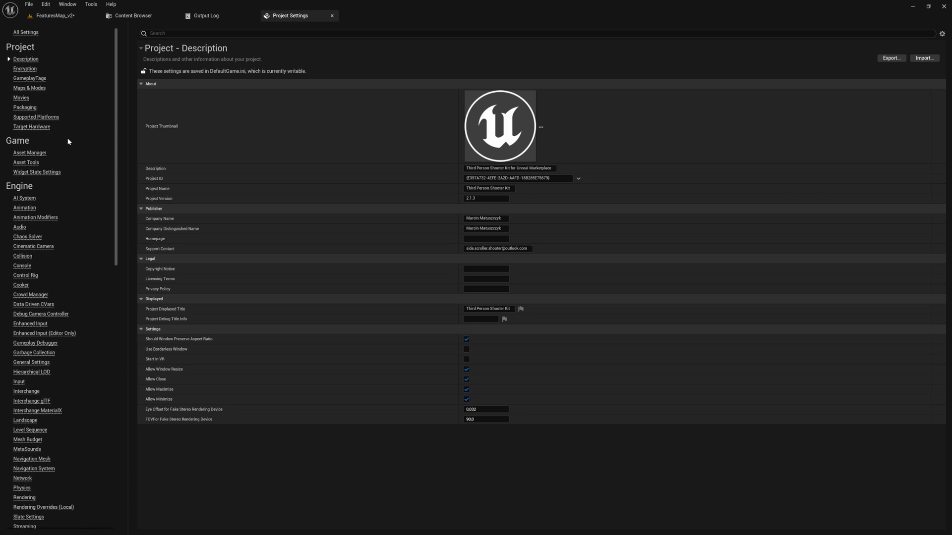
pyautogui.moveTo(20, 295)
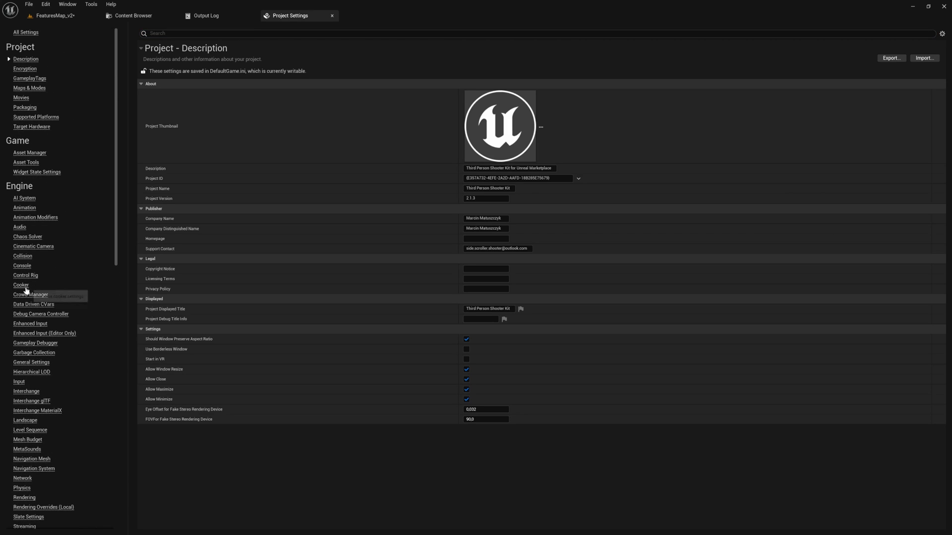
# Step: Export Engine > Collision settings to a Collision Backup .ini in Test 02
pyautogui.click(23, 256)
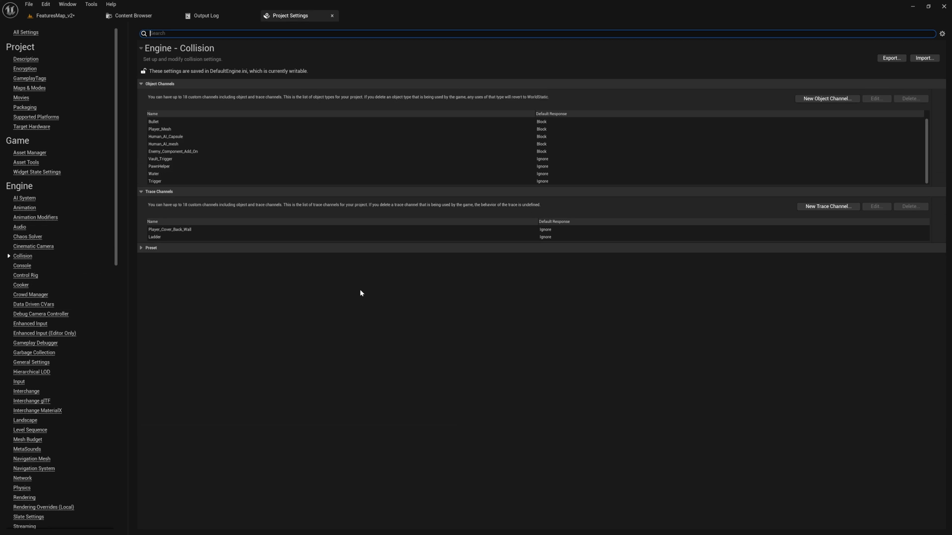
pyautogui.moveTo(893, 58)
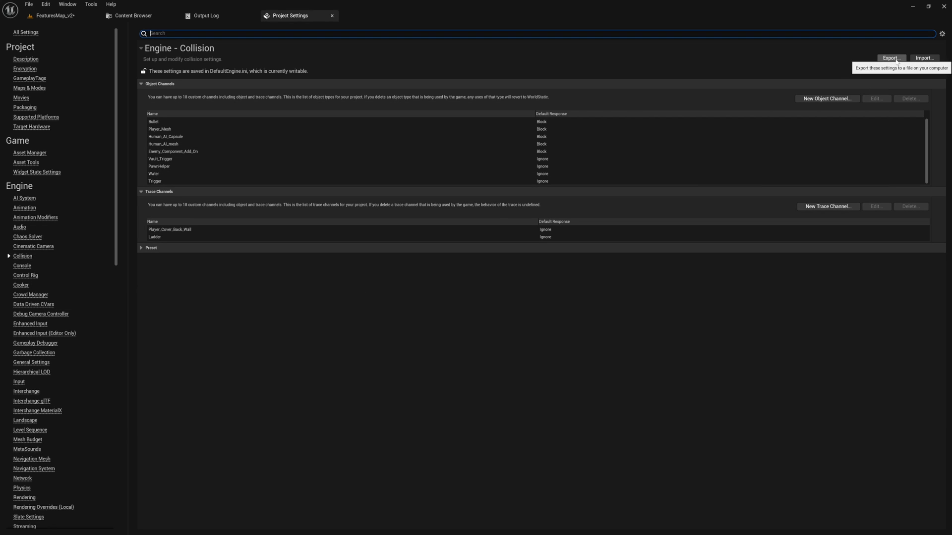
pyautogui.click(895, 58)
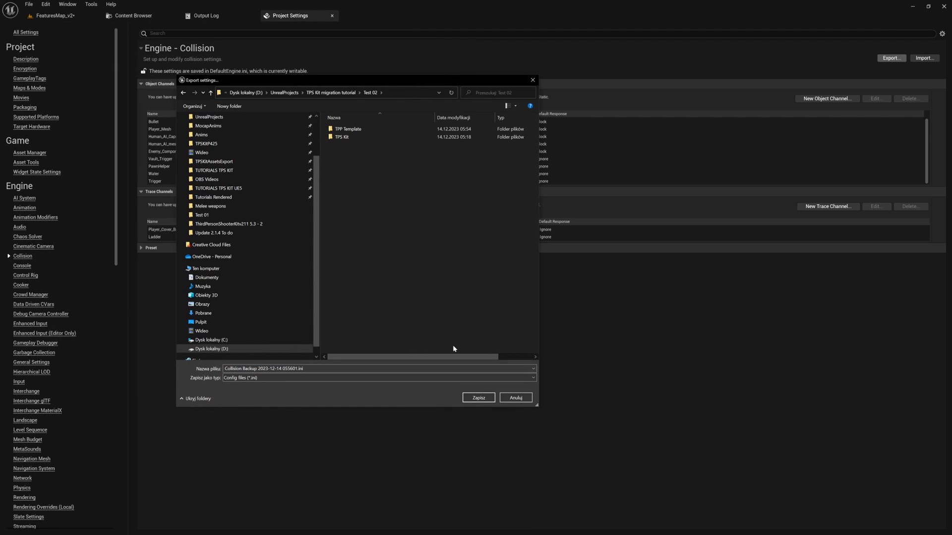
pyautogui.click(478, 397)
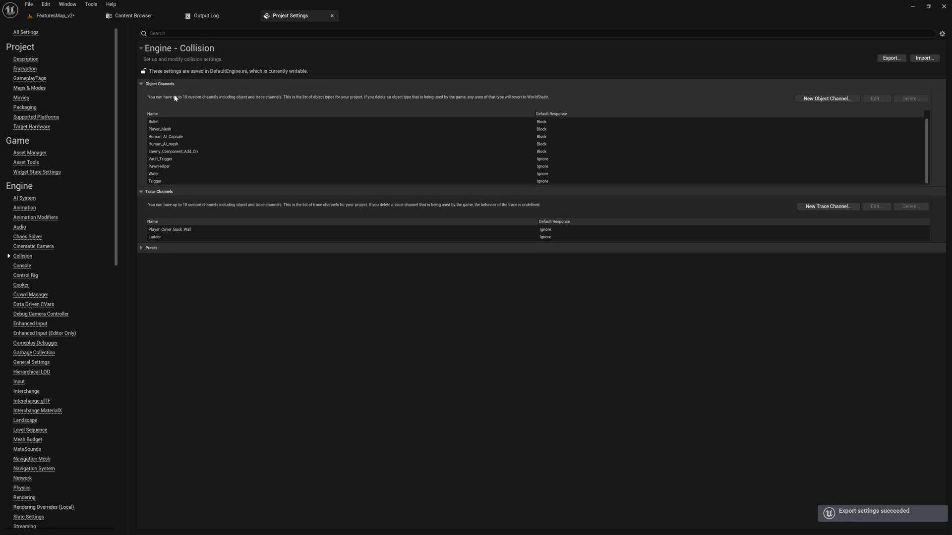
pyautogui.moveTo(24, 383)
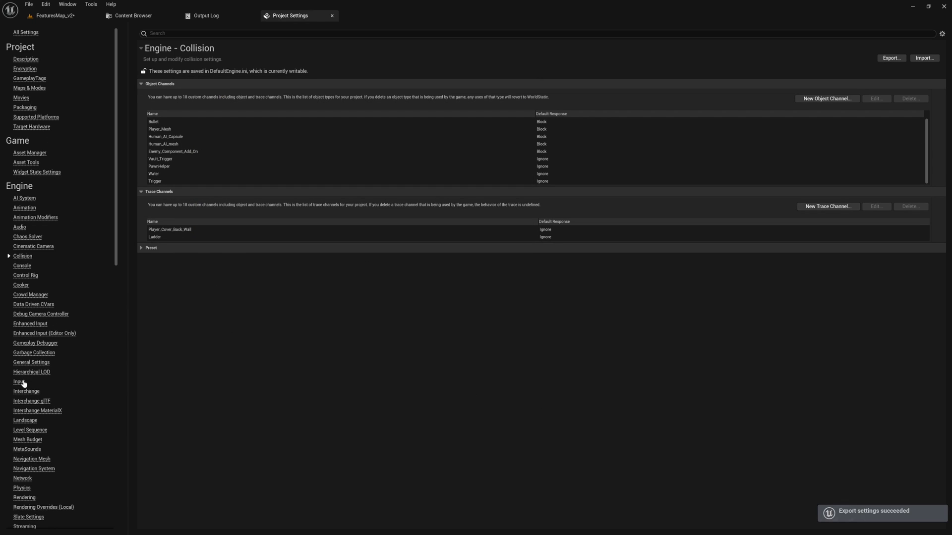
# Step: Export Engine > Input settings to an Input Backup .ini file
pyautogui.click(16, 381)
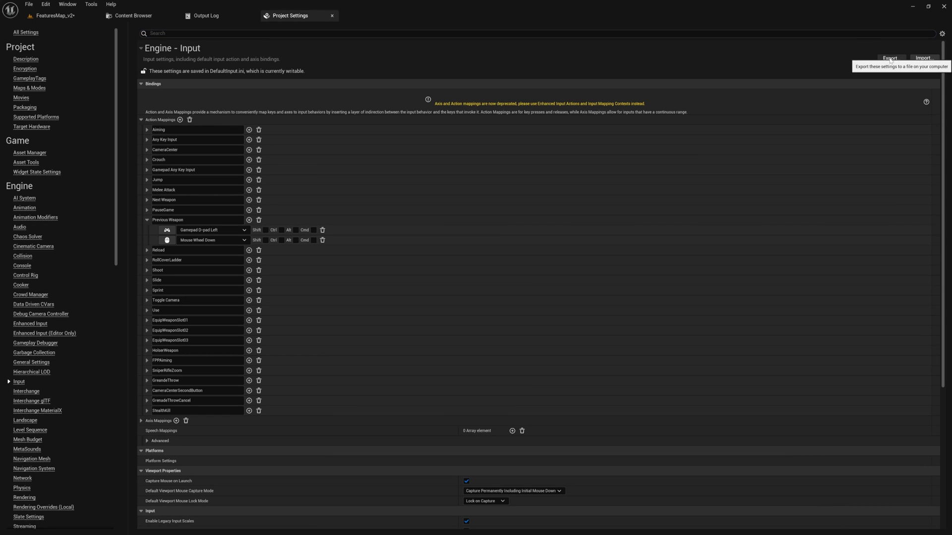
pyautogui.click(889, 58)
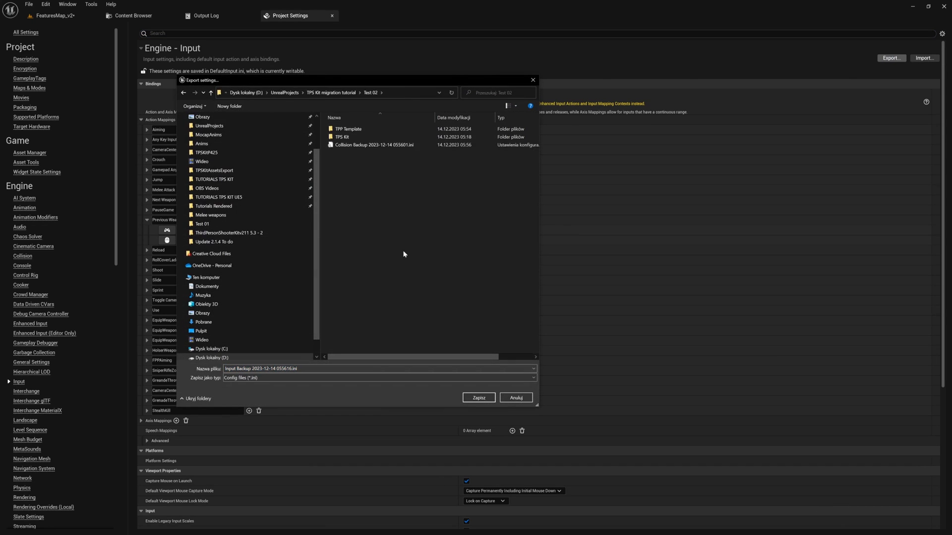
pyautogui.click(478, 398)
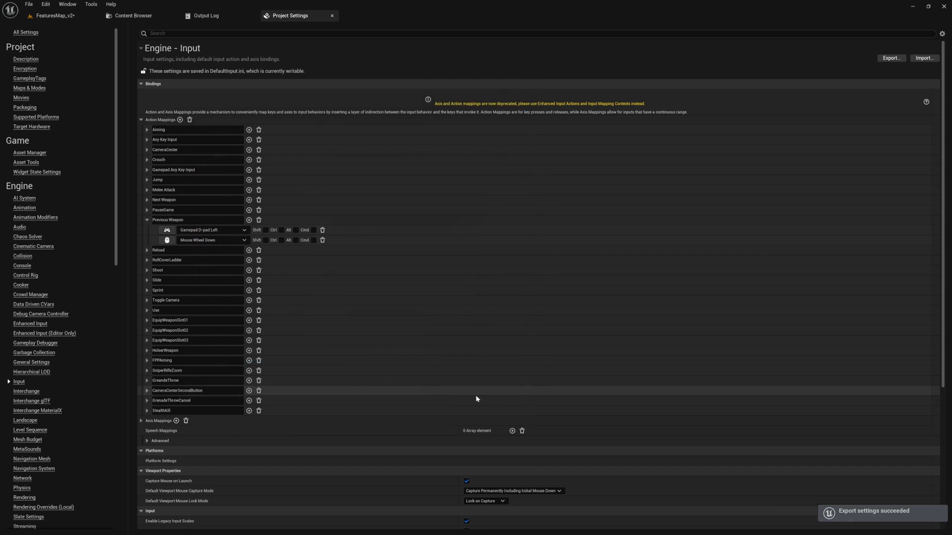
# Step: Review Engine > Physics options and export them as a Physics Backup .ini
pyautogui.scroll(-3)
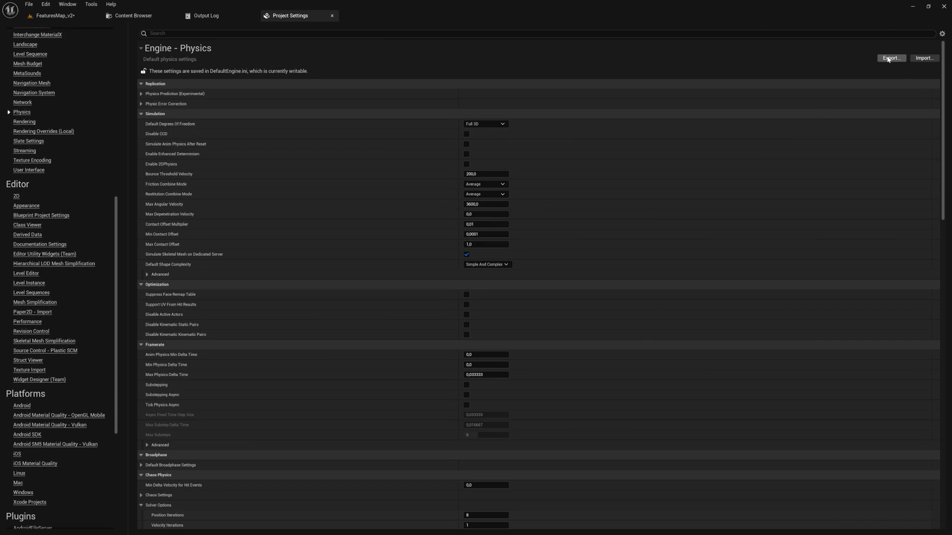
pyautogui.scroll(-3)
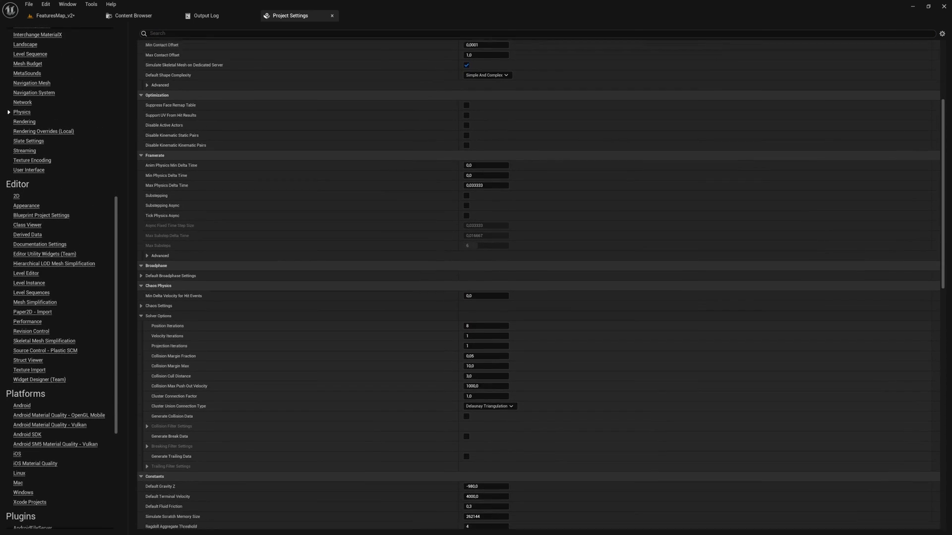
pyautogui.scroll(-3)
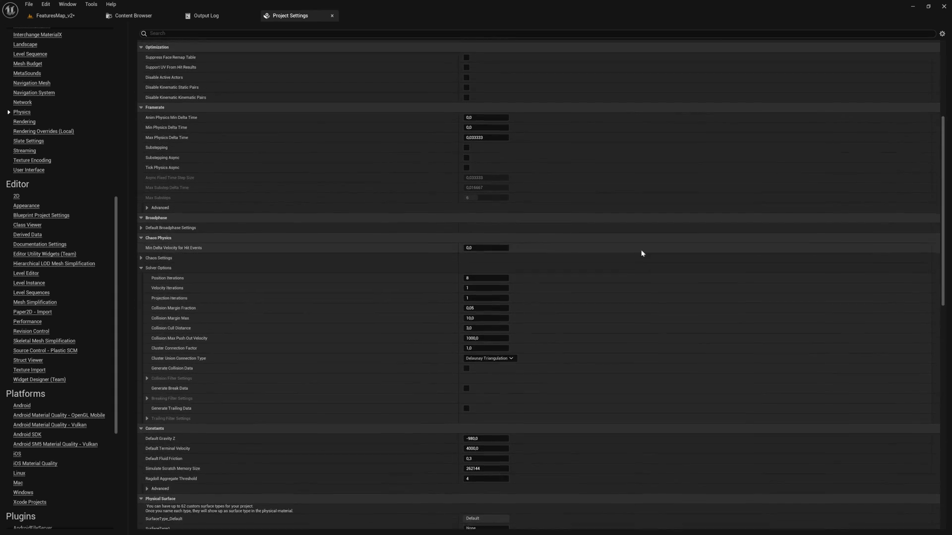
pyautogui.scroll(3)
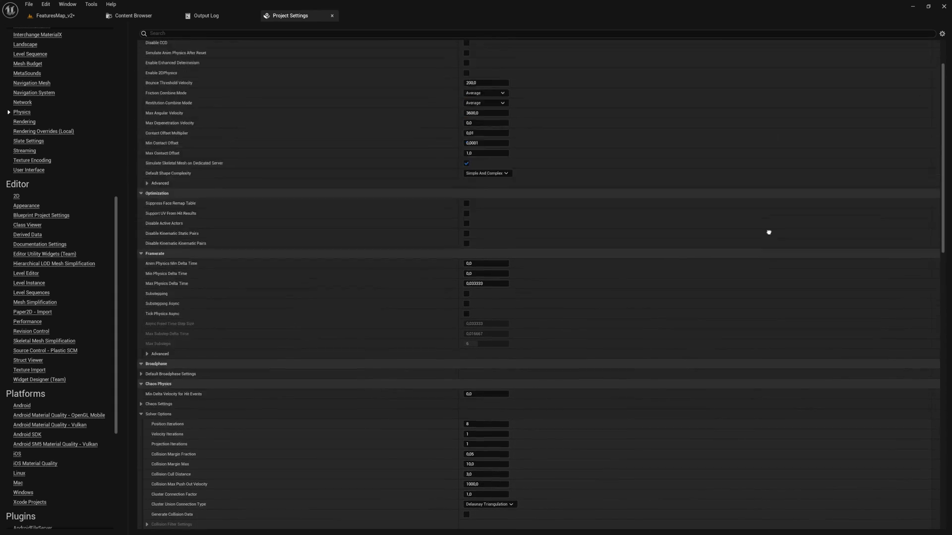
pyautogui.click(890, 58)
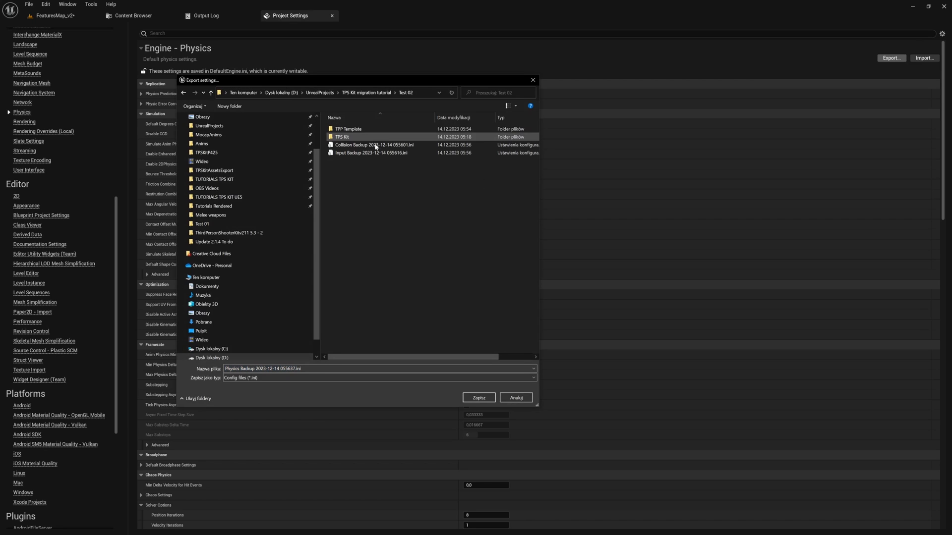
pyautogui.click(478, 398)
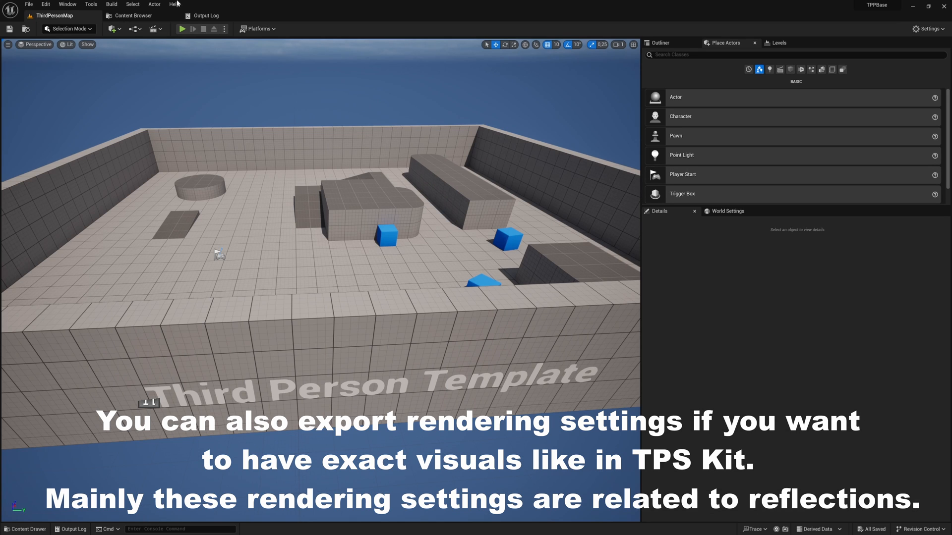
# Step: Open the TPPBase project's settings on the Engine > Collision page
pyautogui.click(31, 5)
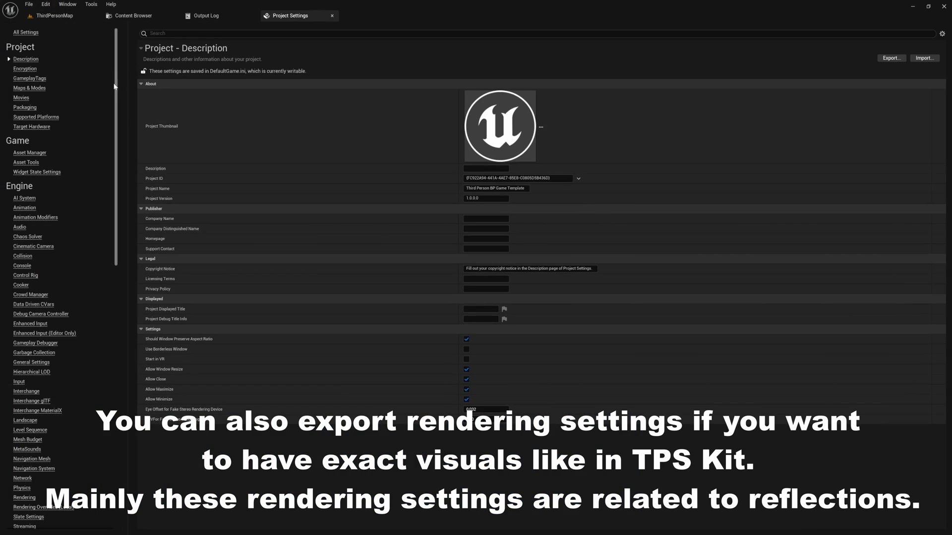
pyautogui.click(23, 256)
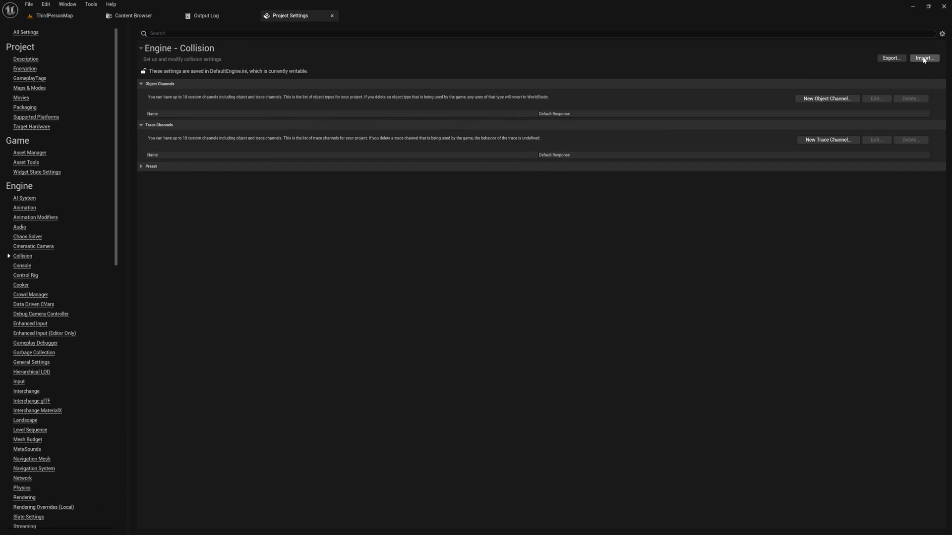
# Step: Import the Collision Backup .ini into the template's collision settings
pyautogui.click(927, 58)
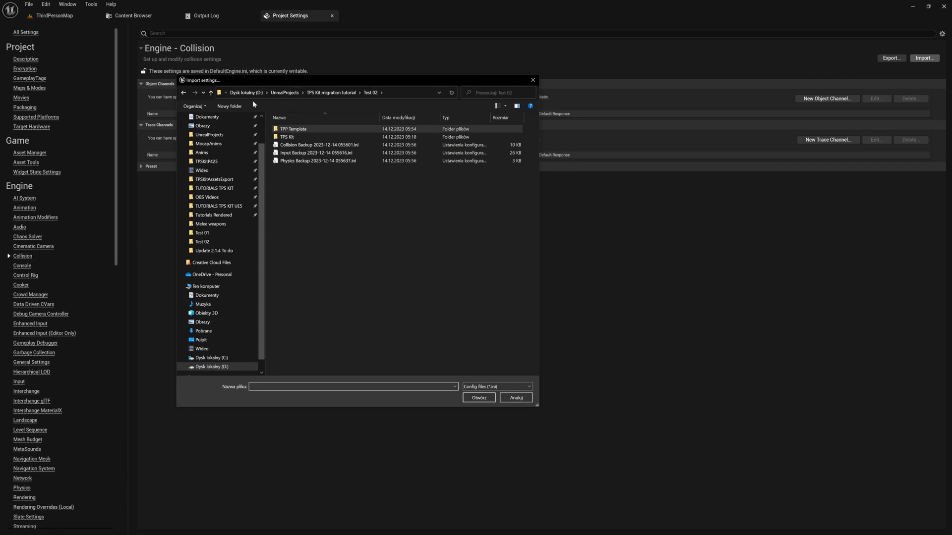
pyautogui.click(318, 144)
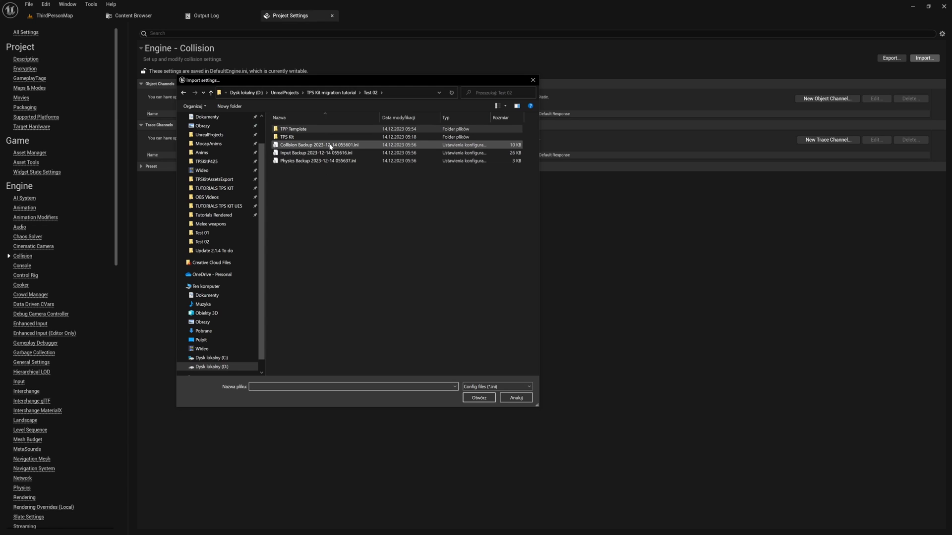
pyautogui.click(328, 145)
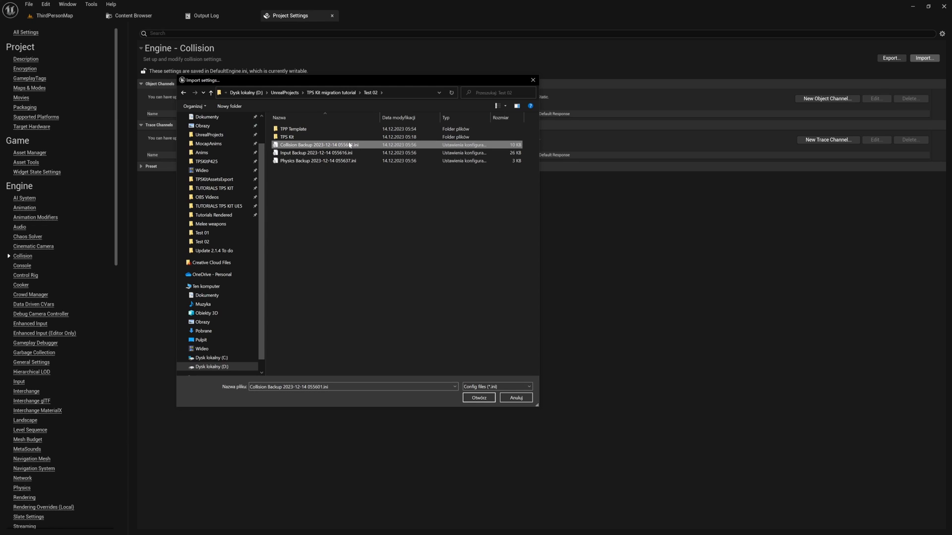
pyautogui.click(478, 398)
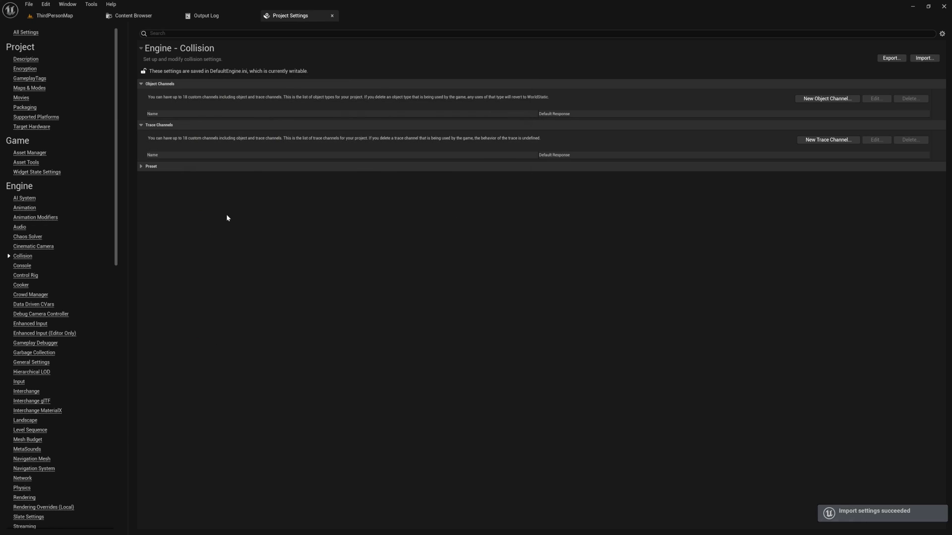
pyautogui.moveTo(284, 74)
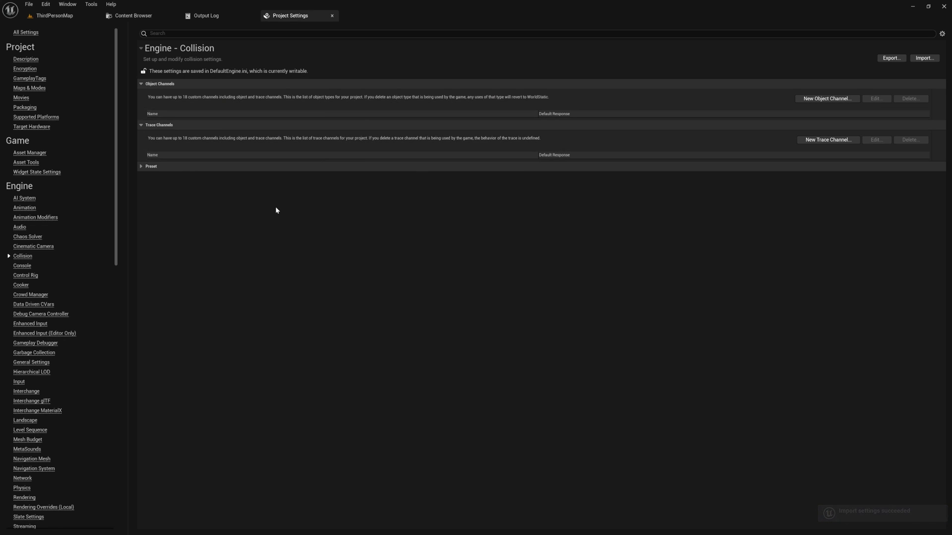
pyautogui.moveTo(19, 381)
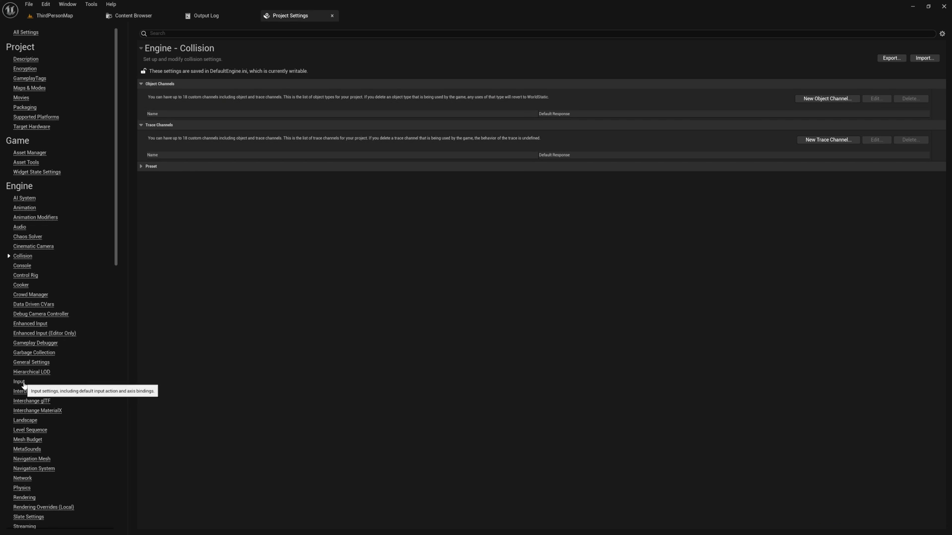
# Step: Import the Input Backup .ini on Engine > Input, then show Physics
pyautogui.click(16, 381)
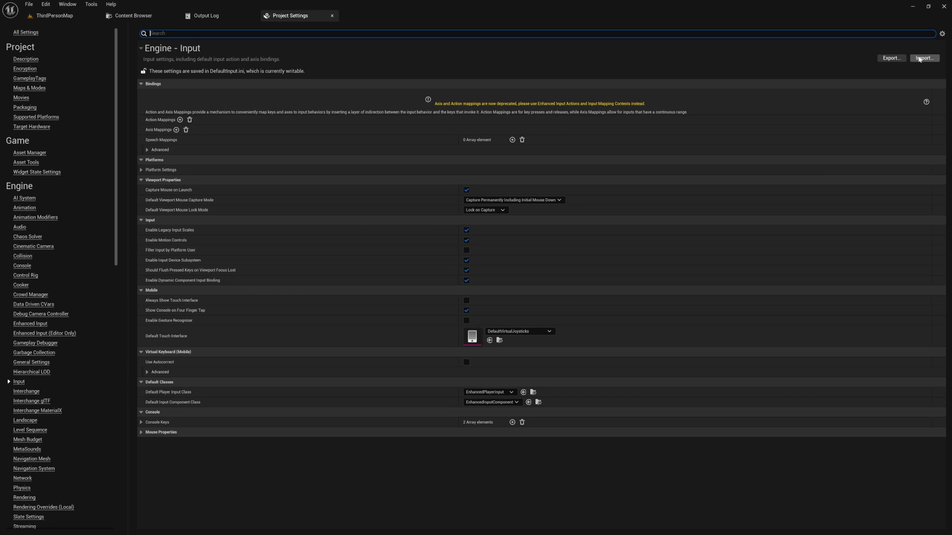
pyautogui.click(920, 58)
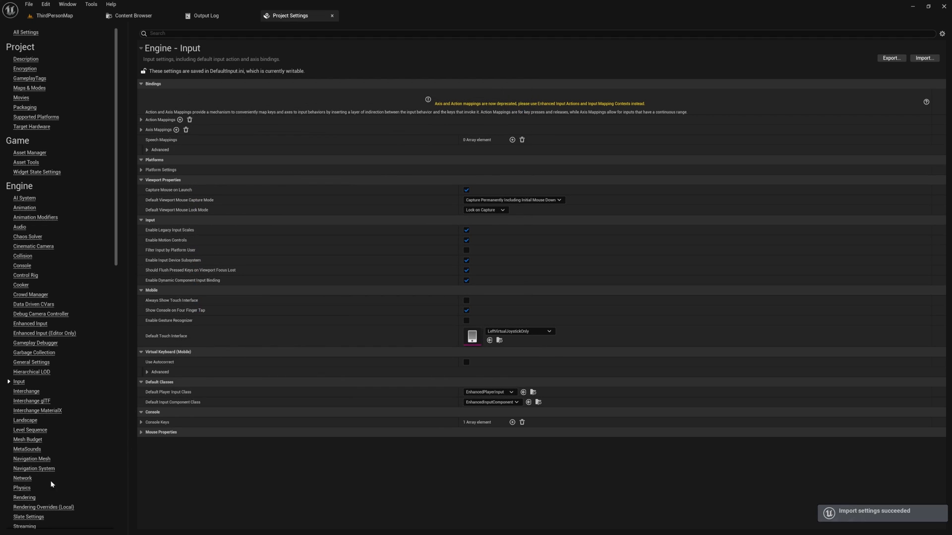
pyautogui.click(21, 488)
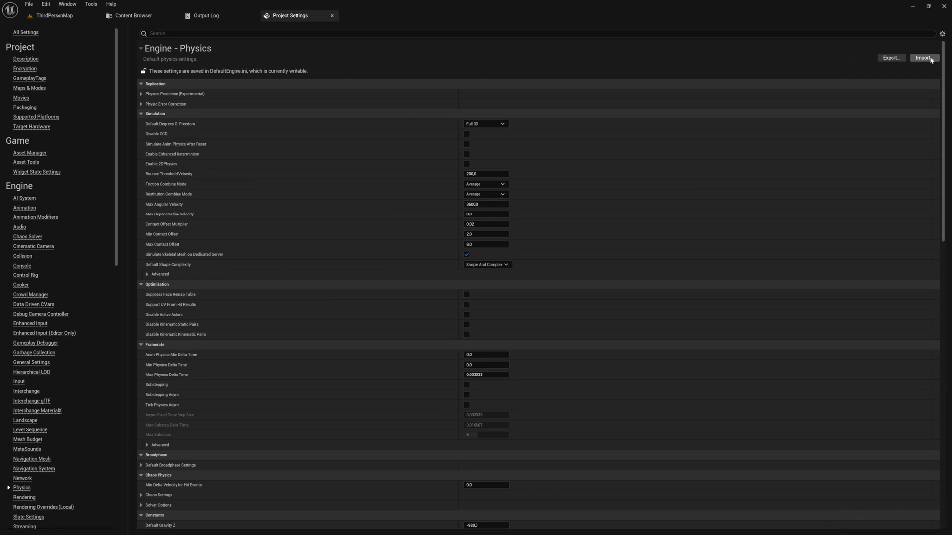
# Step: Import Physics Backup 2023-12-14 055637.ini into the template's physics settings
pyautogui.click(924, 58)
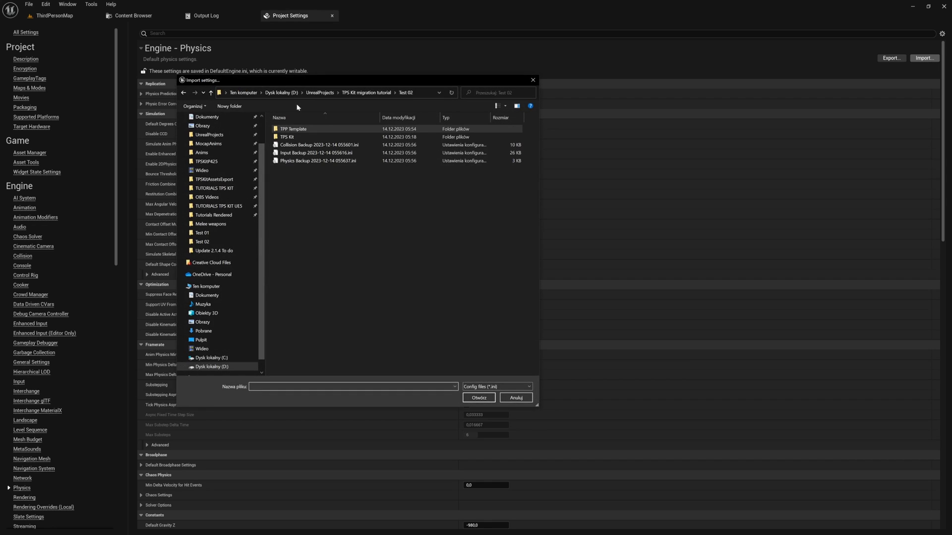
pyautogui.click(319, 161)
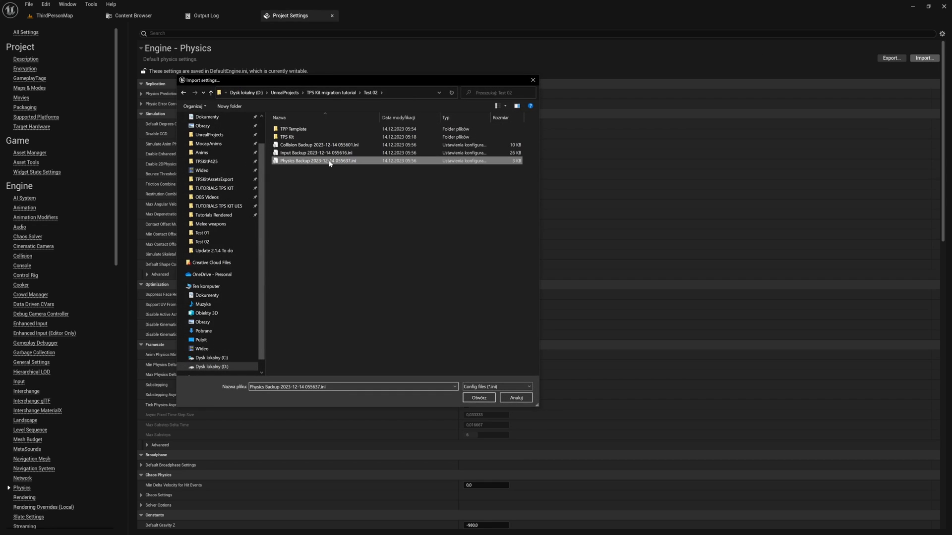
pyautogui.click(478, 397)
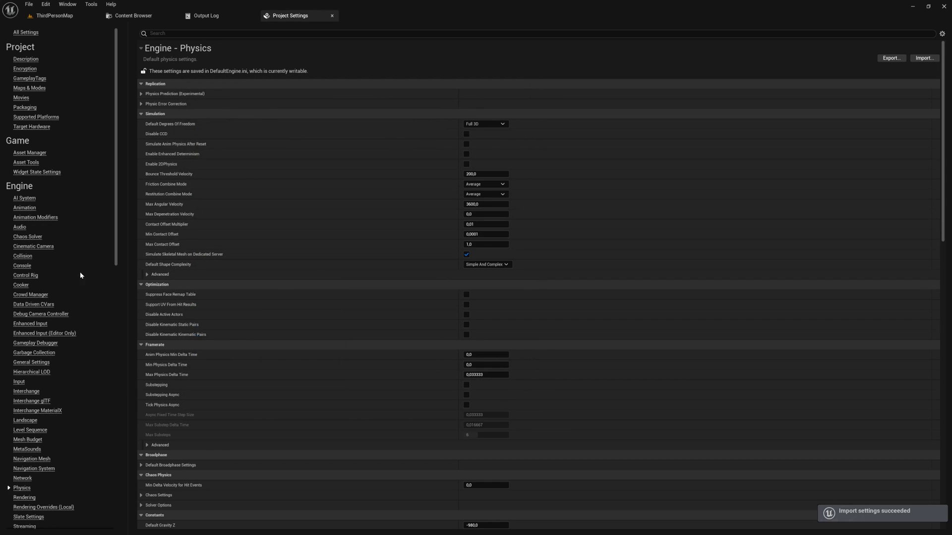
pyautogui.moveTo(296, 17)
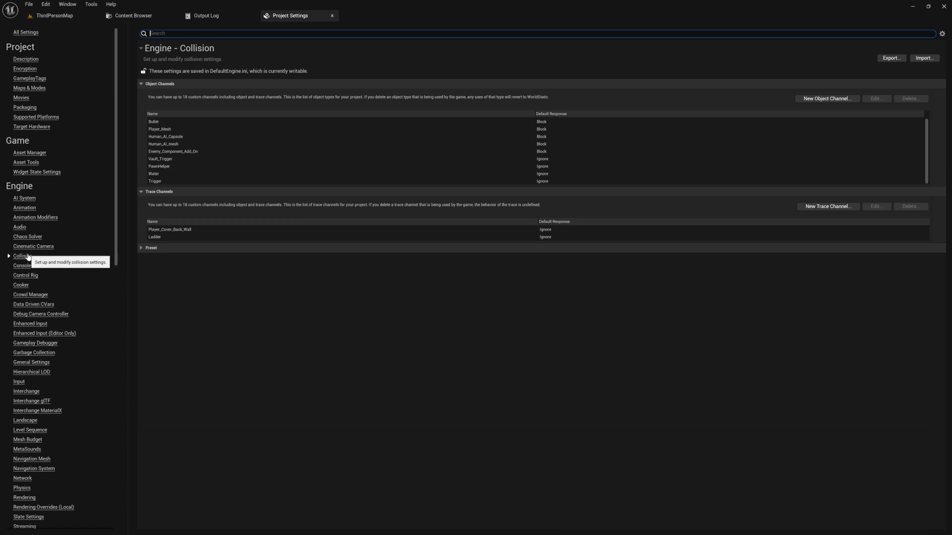
pyautogui.moveTo(23, 384)
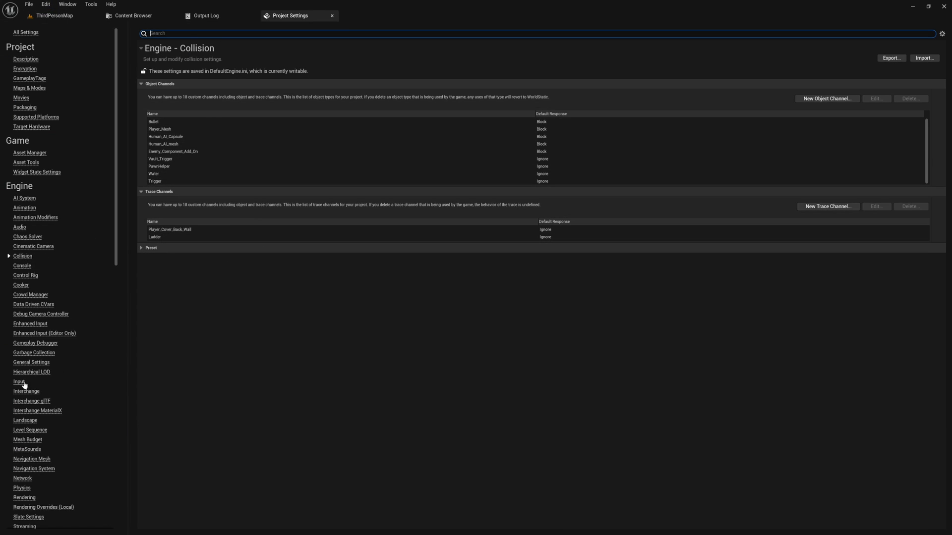
# Step: Expand Action Mappings on the Input page and scroll through the imported bindings
pyautogui.click(16, 381)
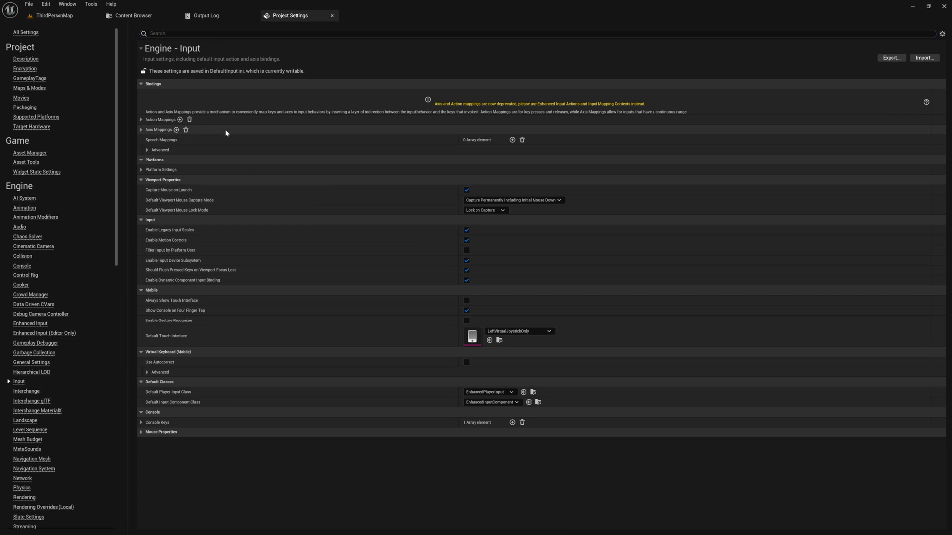
pyautogui.click(141, 120)
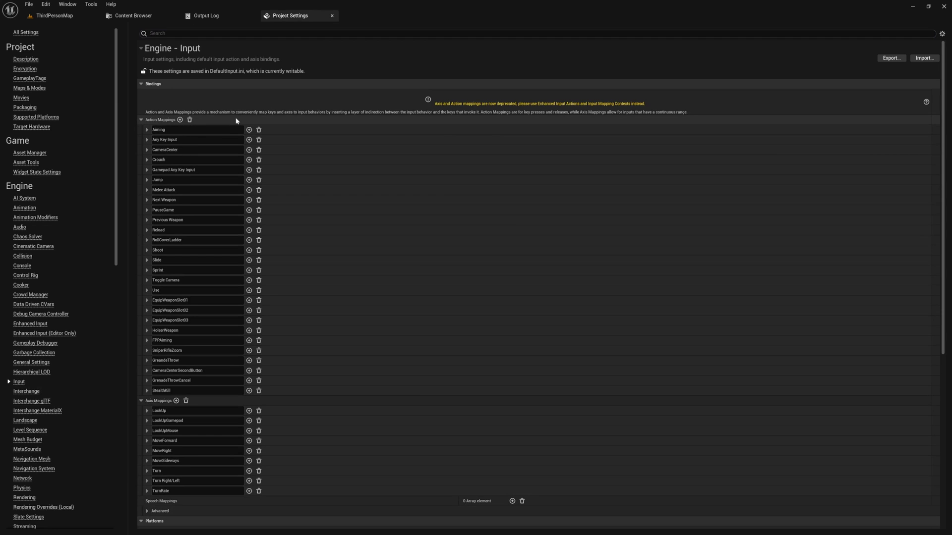
pyautogui.moveTo(78, 397)
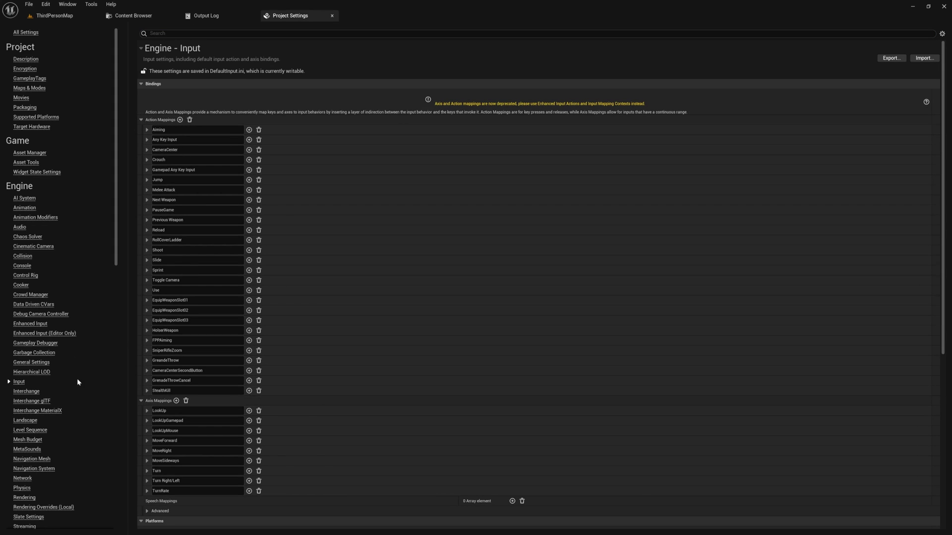
pyautogui.scroll(-3)
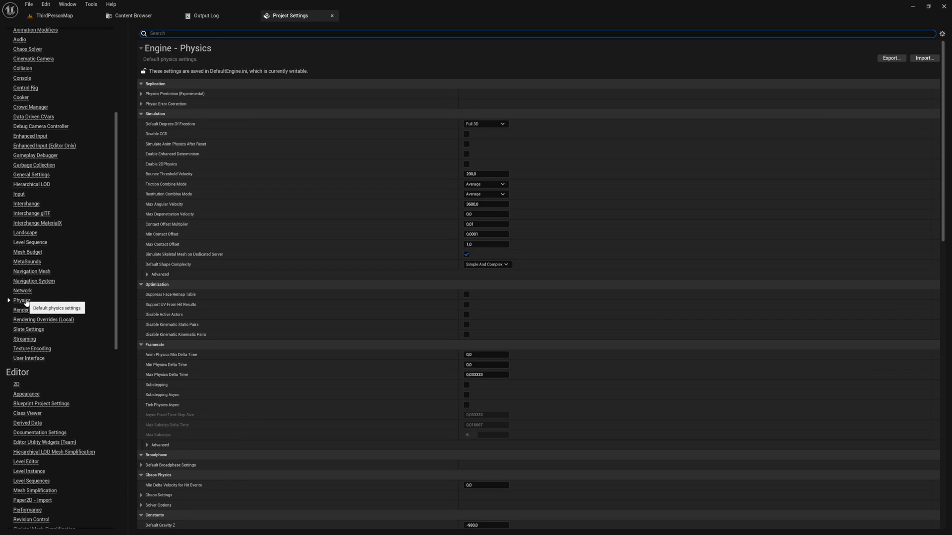
pyautogui.scroll(-3)
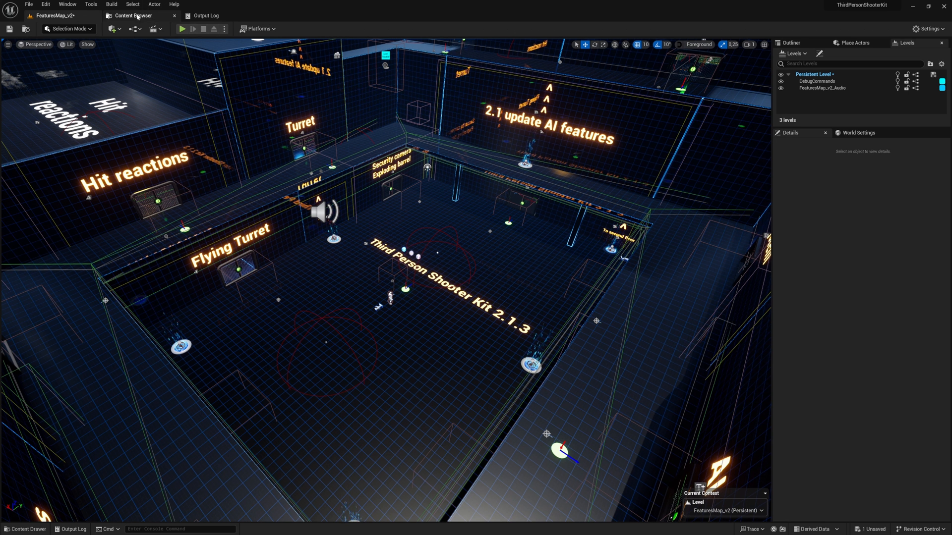
# Step: In the Content Browser, choose Migrate on the ThirdPersonKit folder
pyautogui.click(144, 30)
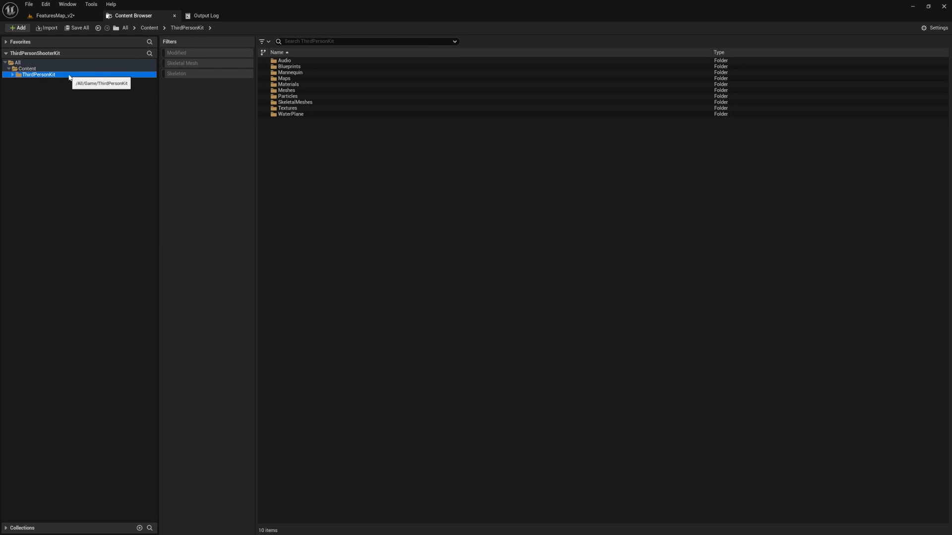
pyautogui.rightClick(36, 75)
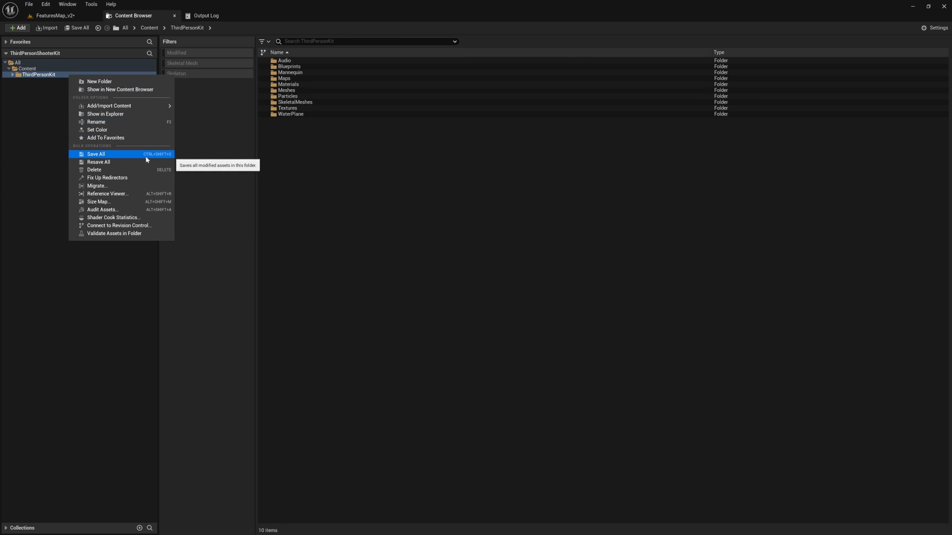
pyautogui.moveTo(138, 192)
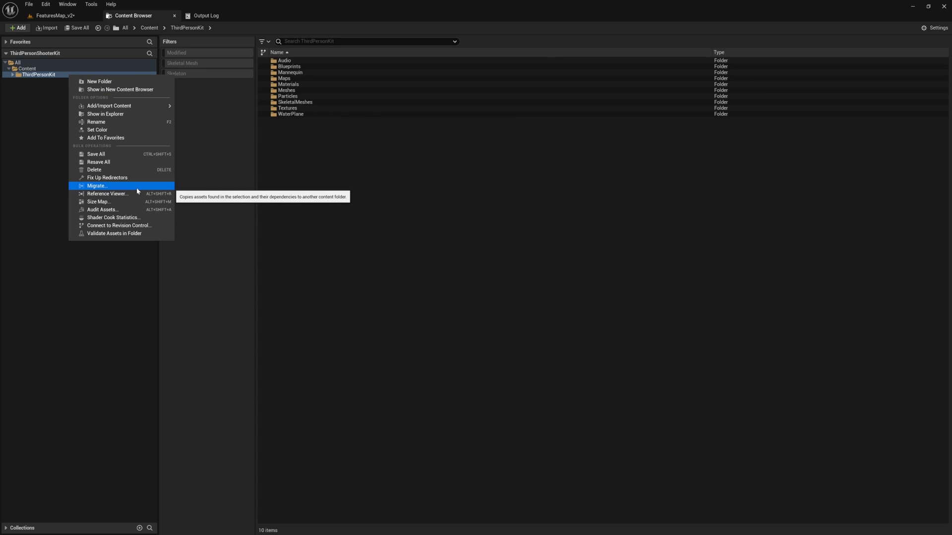
pyautogui.click(97, 186)
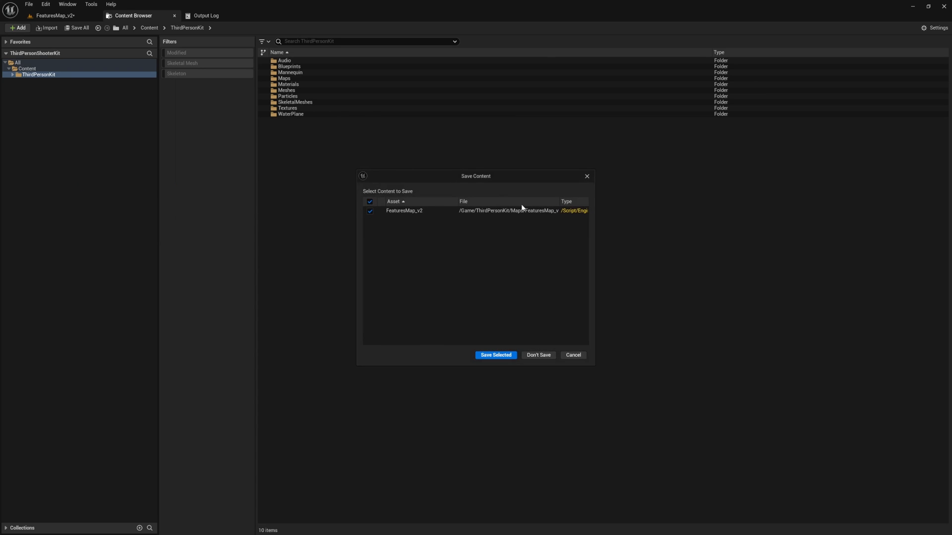
# Step: Save FeaturesMap_v2, accept the asset report, and migrate to Test 02 > TPP Template > TPPBase > Content
pyautogui.click(496, 355)
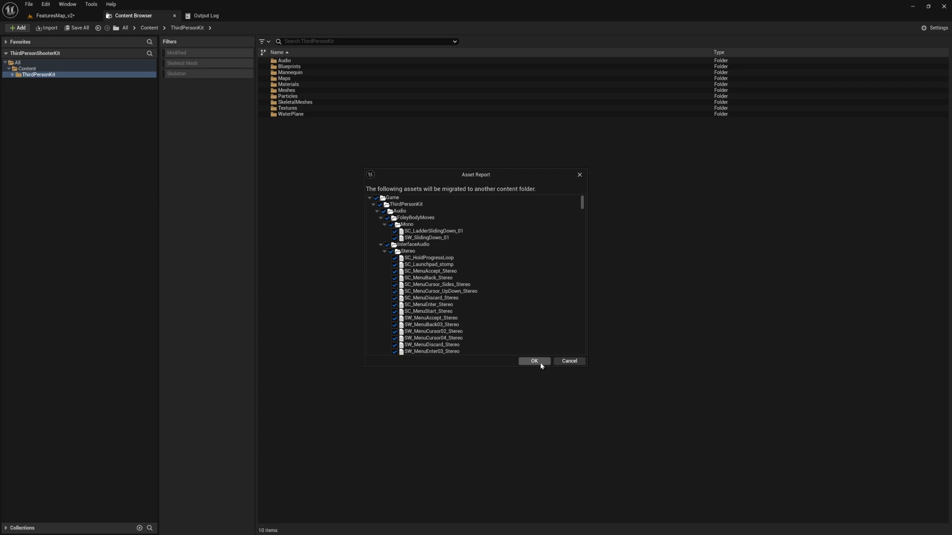
pyautogui.click(534, 361)
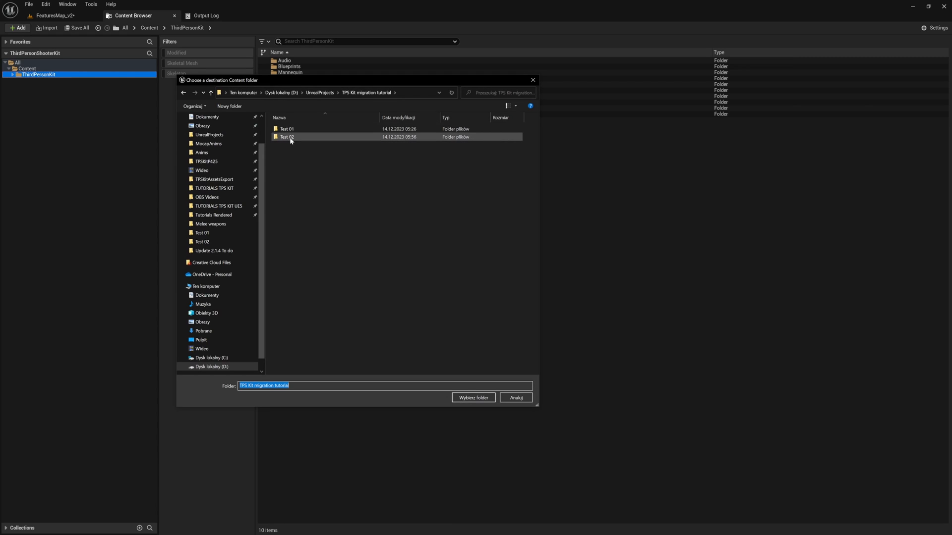
pyautogui.click(286, 137)
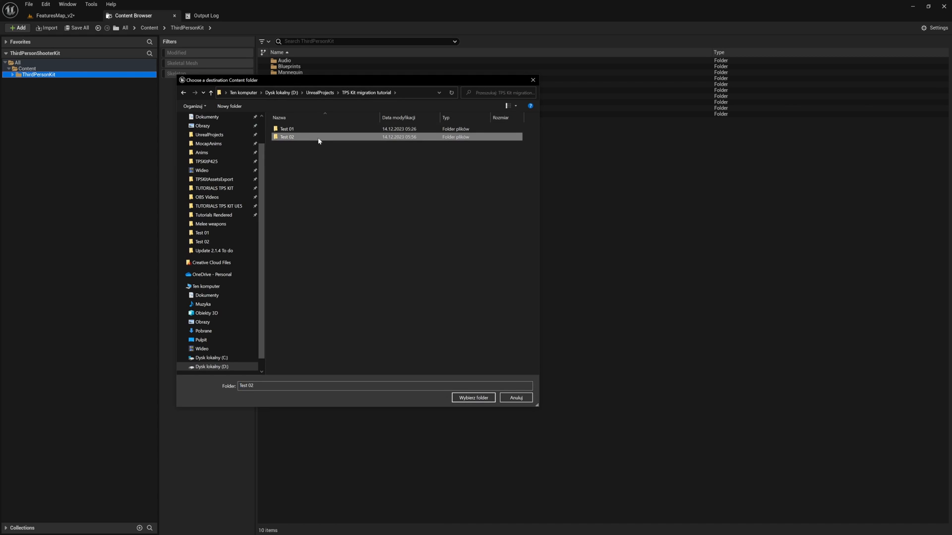
pyautogui.doubleClick(286, 136)
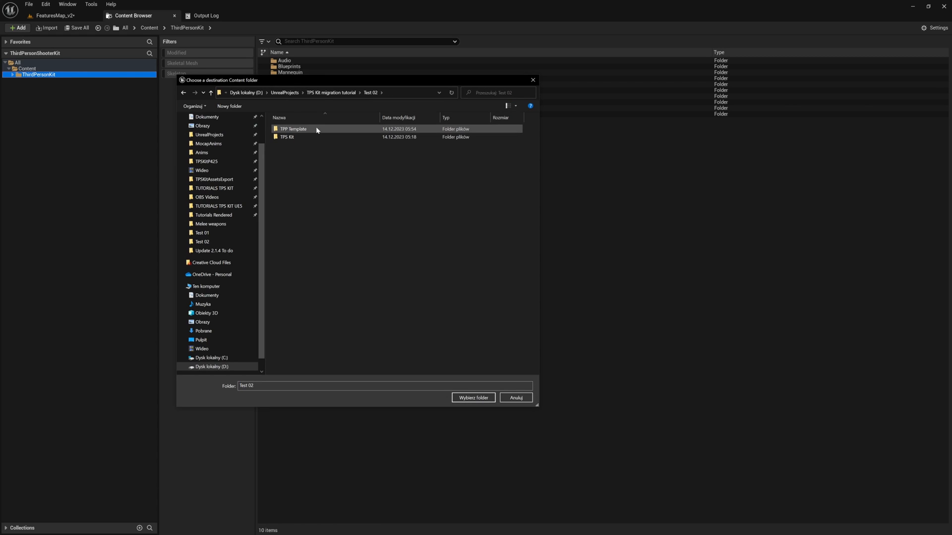
pyautogui.doubleClick(294, 128)
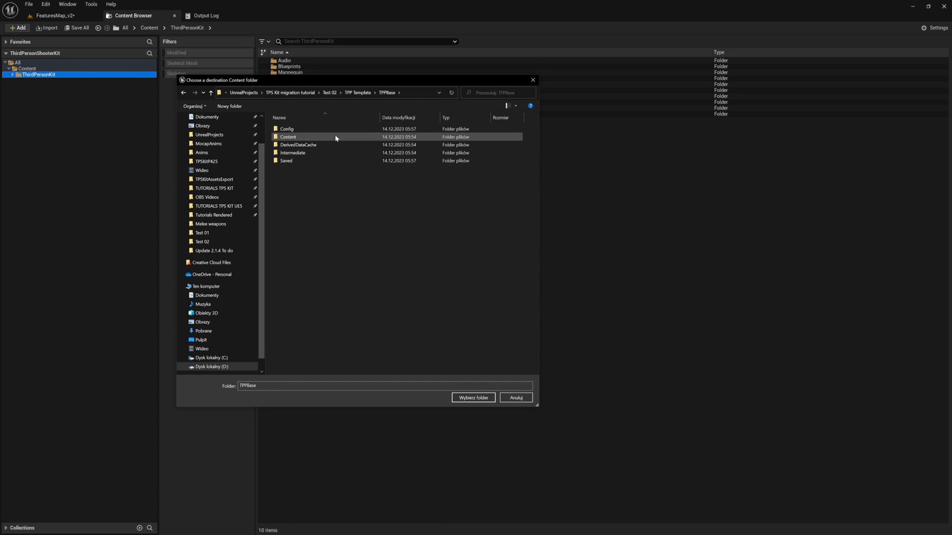
pyautogui.click(288, 137)
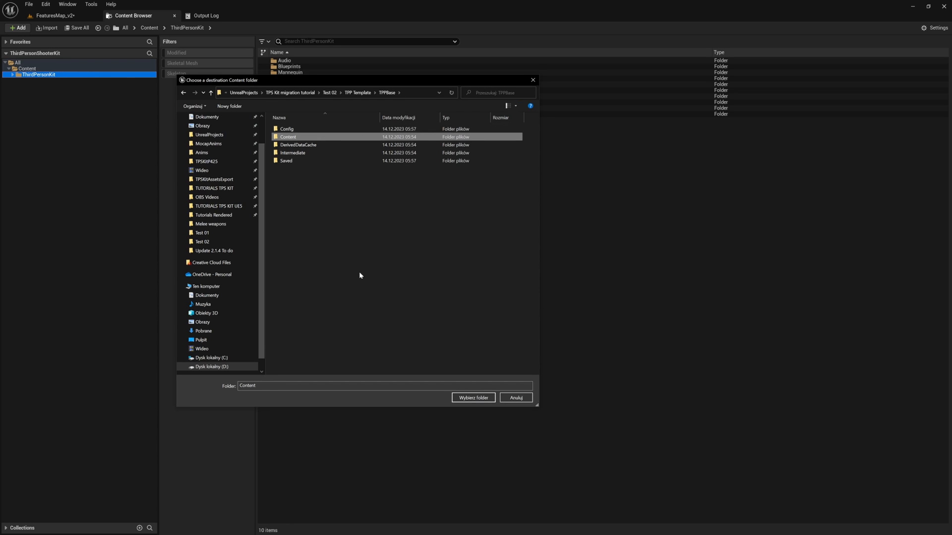
pyautogui.click(473, 397)
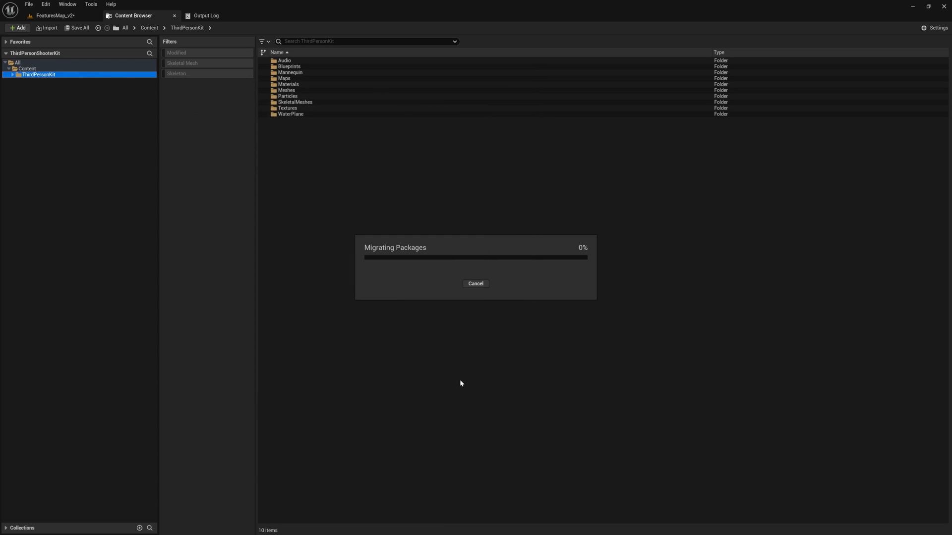
pyautogui.moveTo(465, 356)
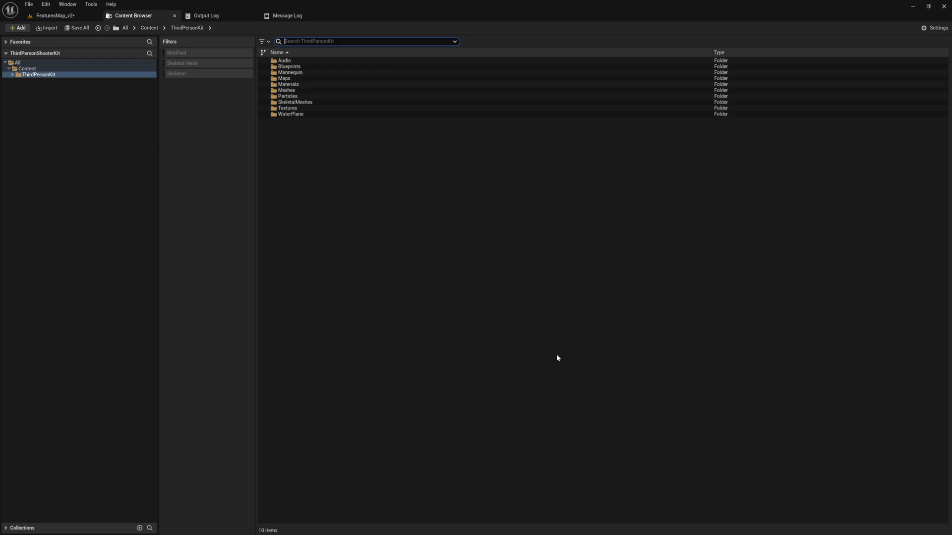
pyautogui.moveTo(547, 316)
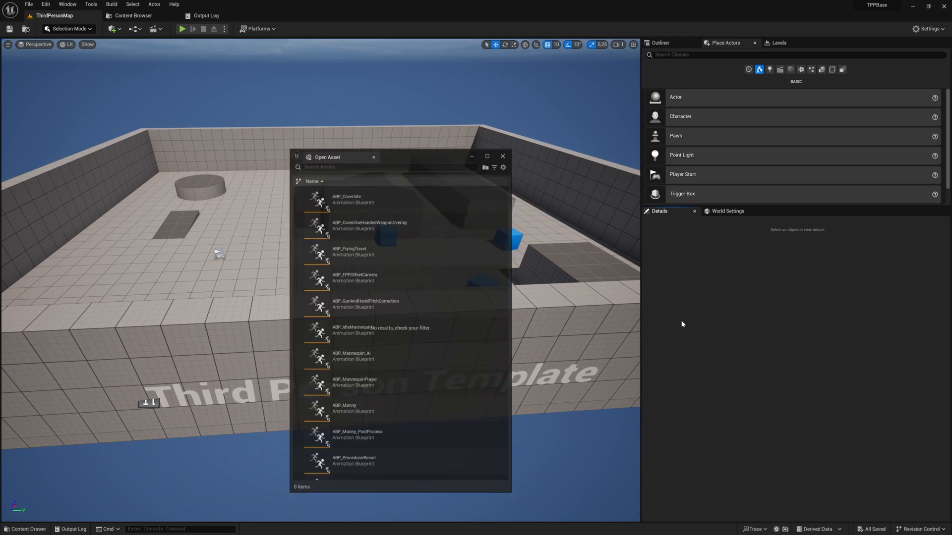
# Step: Inspect BP_PlayerCharacterBase's collision settings using a 'col' Details filter, then return to the level
pyautogui.click(504, 155)
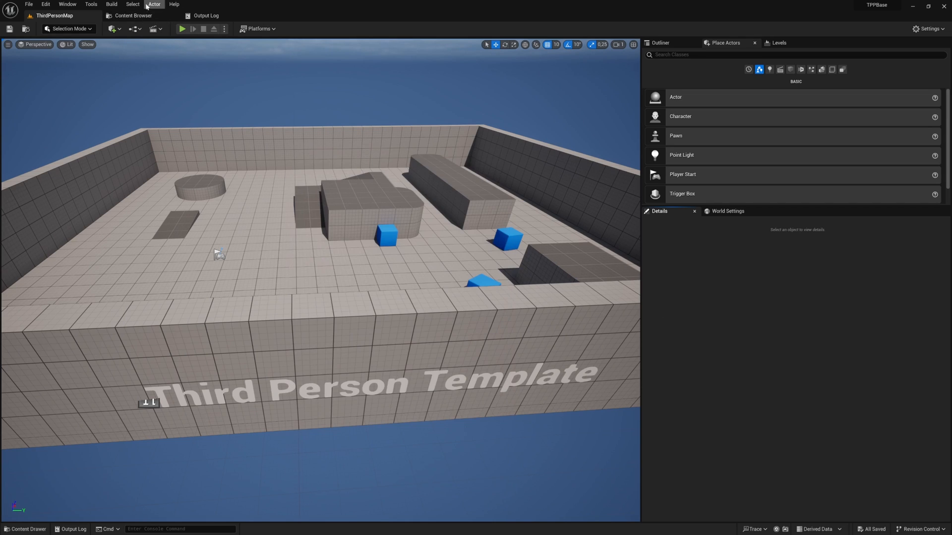
pyautogui.click(133, 16)
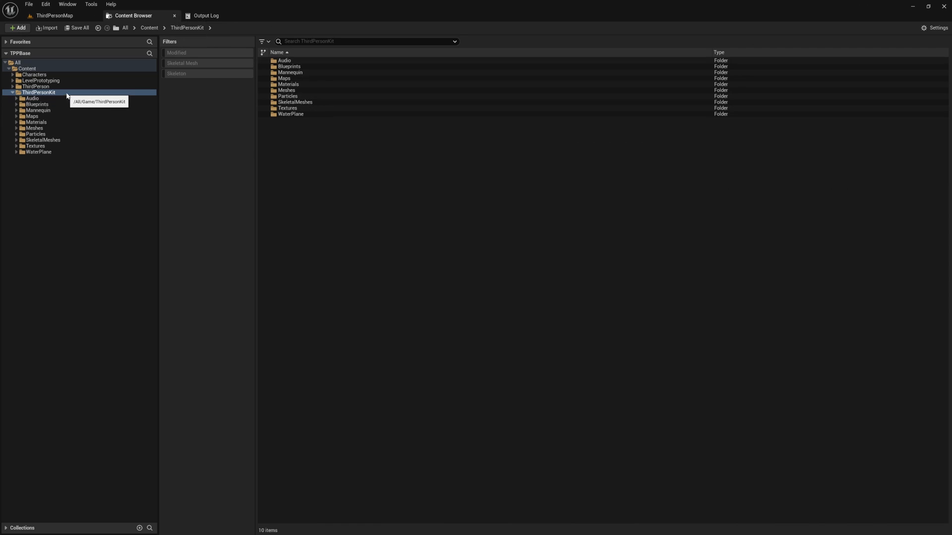
pyautogui.moveTo(394, 206)
pyautogui.write('bp player base')
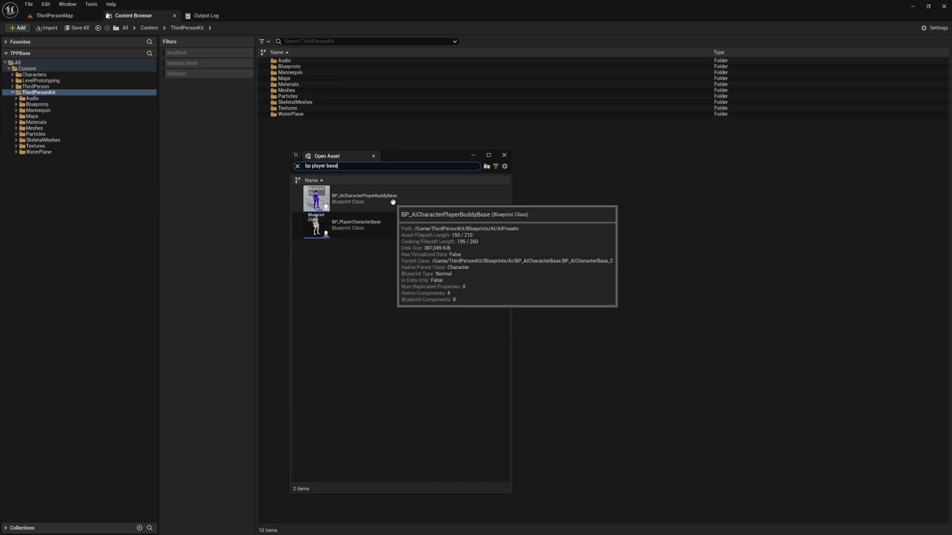
pyautogui.click(345, 226)
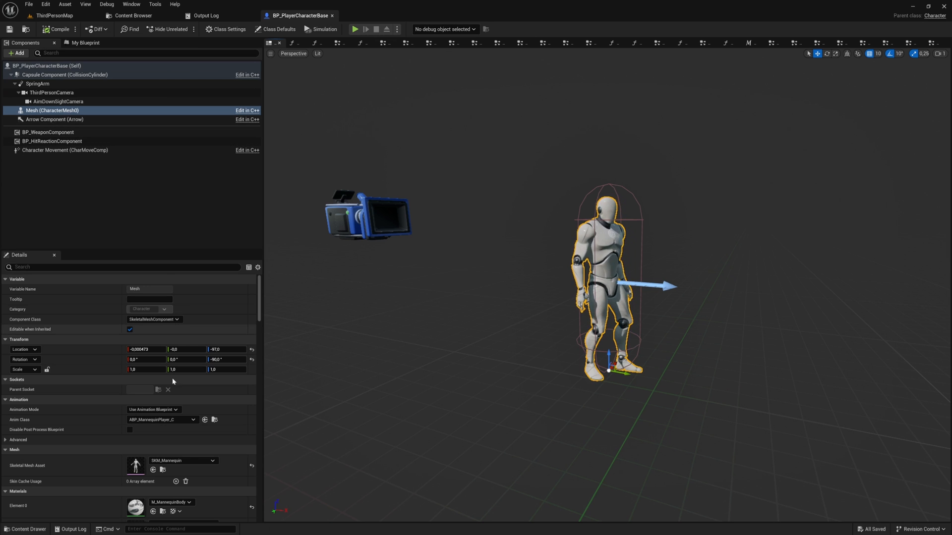
pyautogui.write('coll')
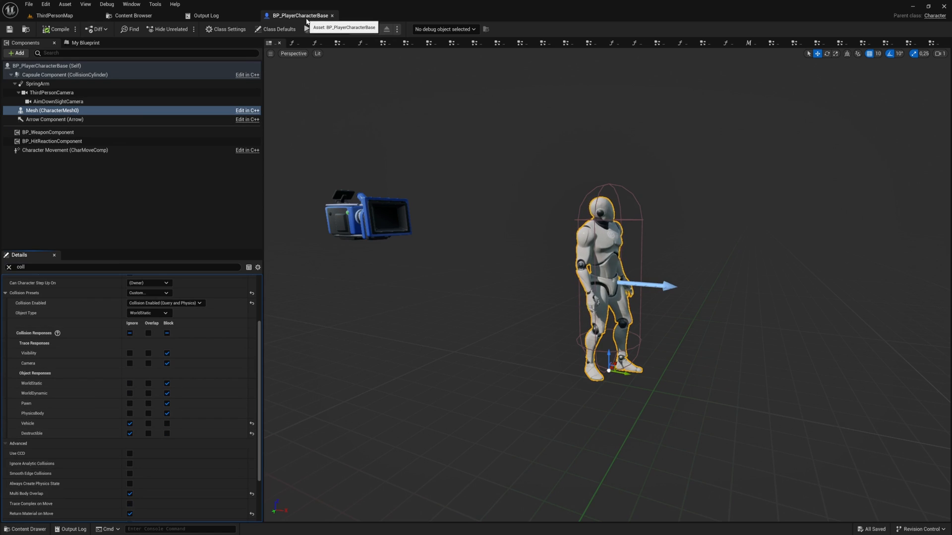
pyautogui.click(47, 16)
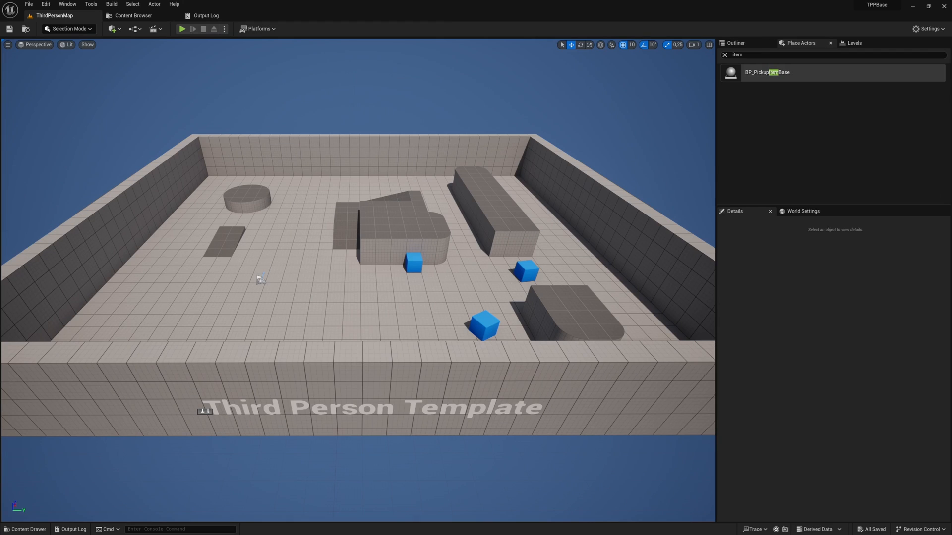
pyautogui.moveTo(675, 165)
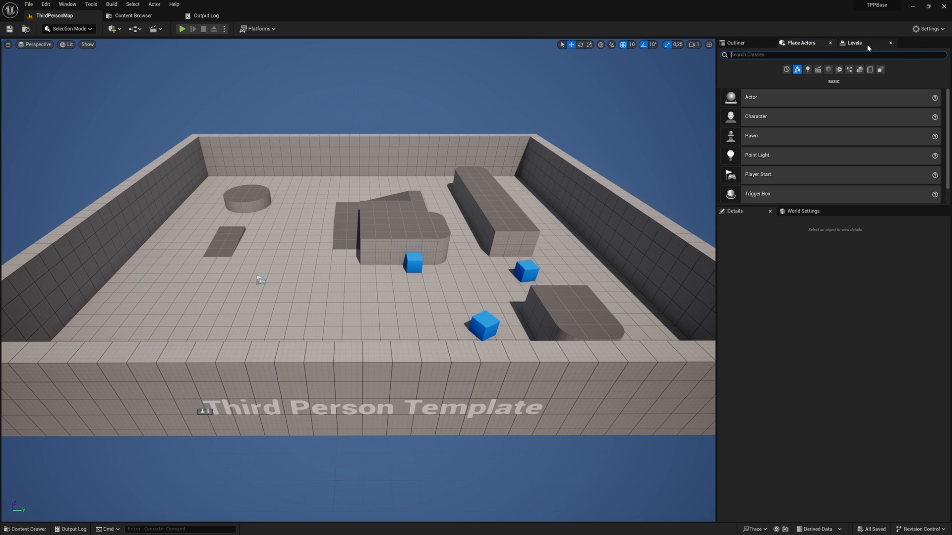
# Step: Set the World Settings GameMode Override to BP_TPS_Game_Mode
pyautogui.click(802, 210)
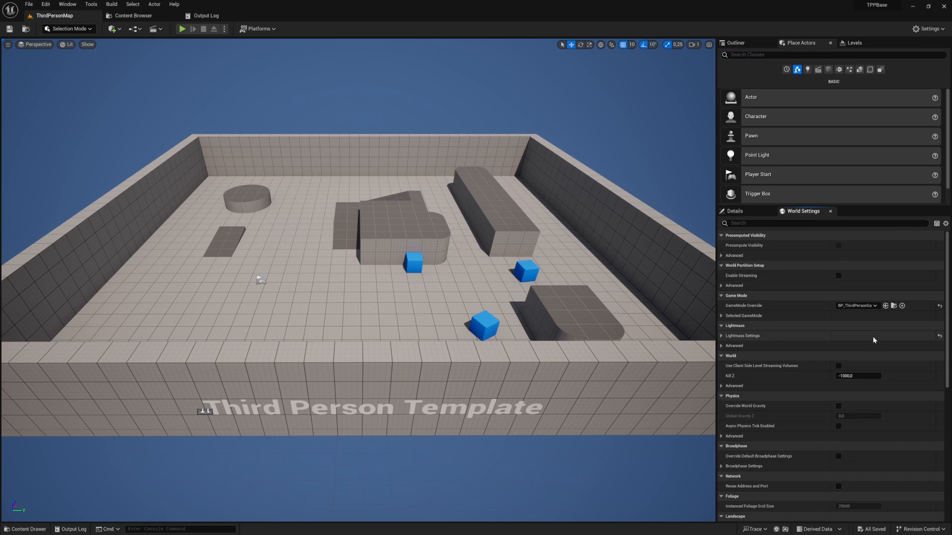
pyautogui.click(857, 305)
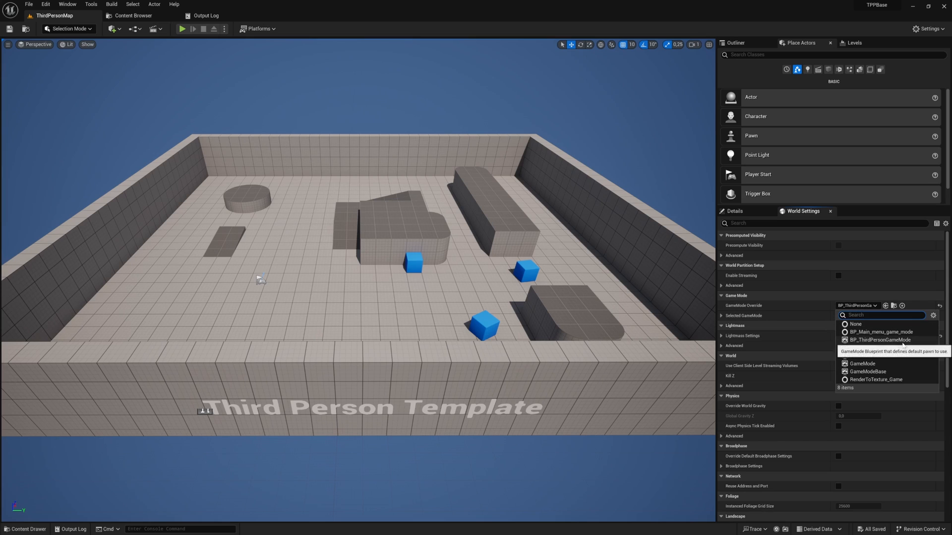
pyautogui.click(870, 340)
pyautogui.write('bp player base')
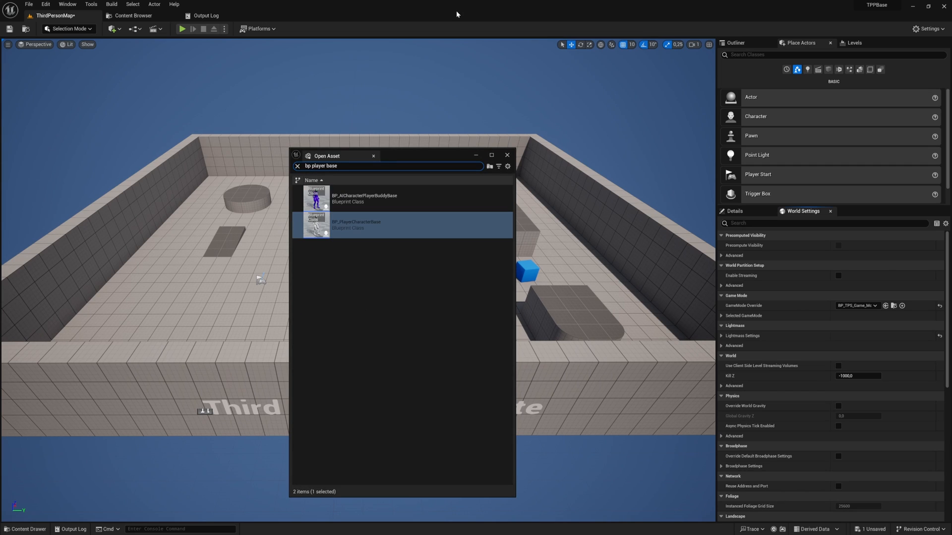
pyautogui.moveTo(403, 184)
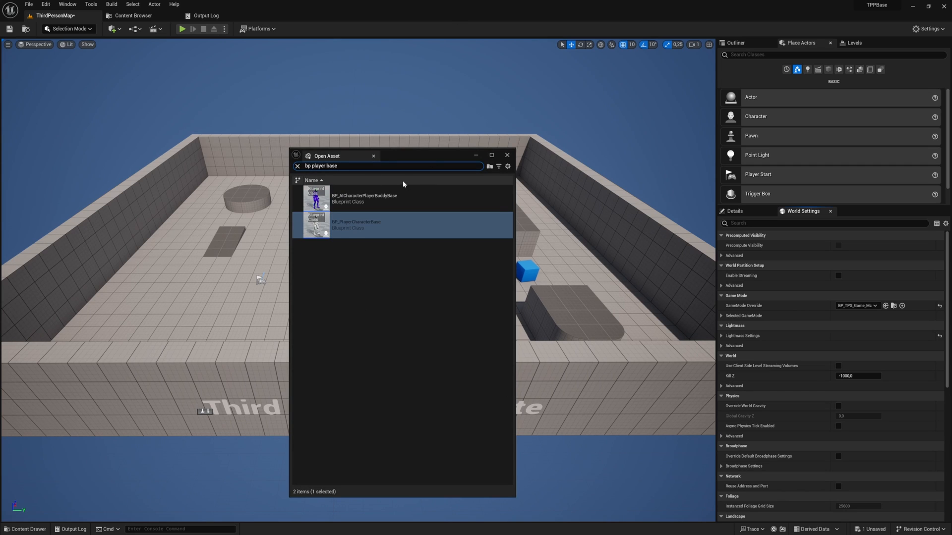
# Step: Review BP_PlayerCharacterBase's Mesh collision responses filtered by 'colli', then return to the level
pyautogui.doubleClick(356, 224)
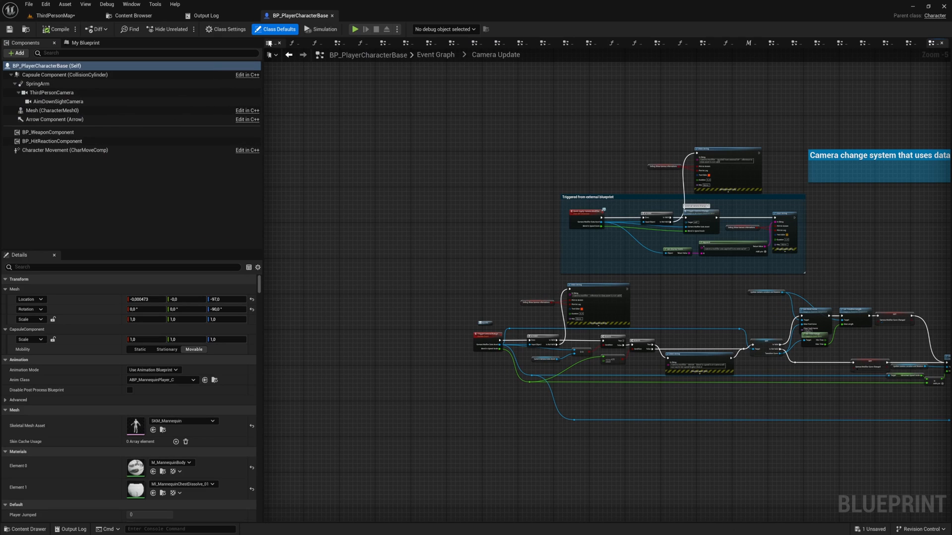
pyautogui.click(47, 110)
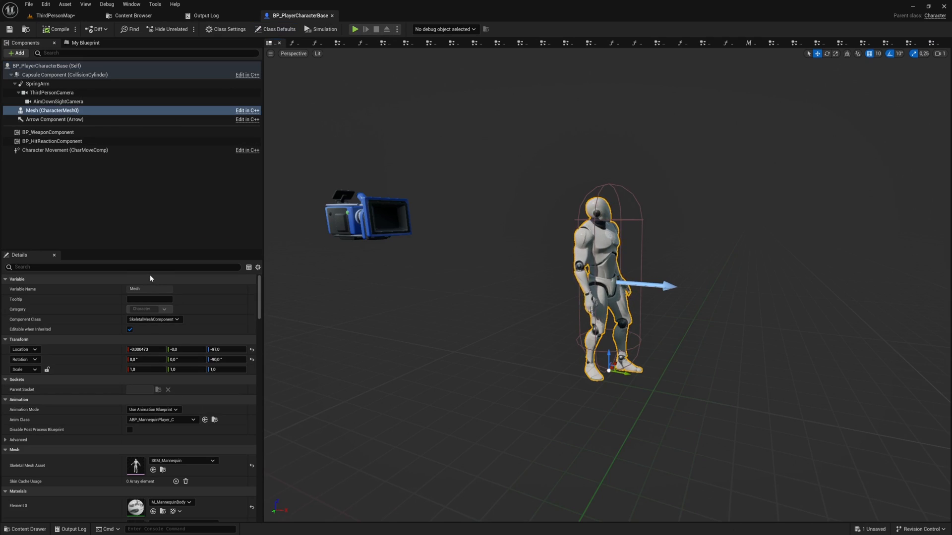
pyautogui.write('collis')
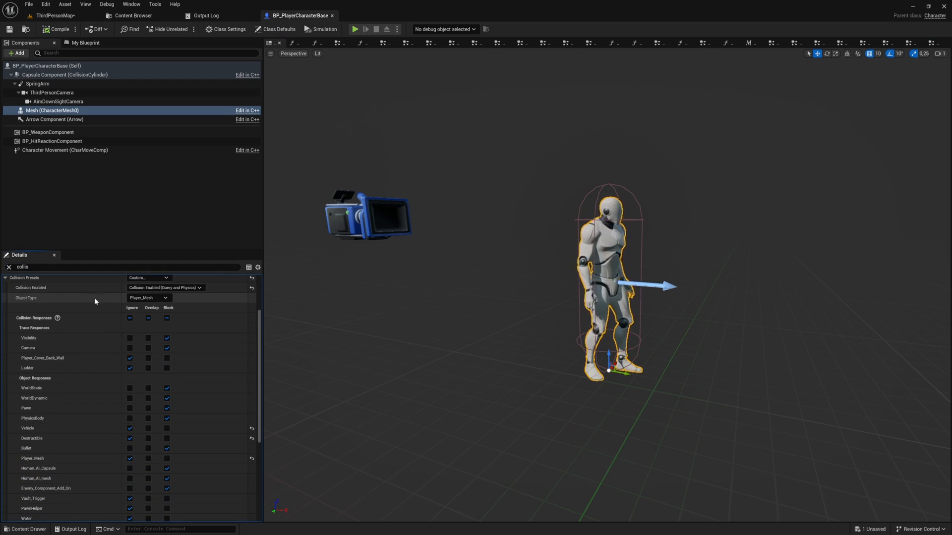
pyautogui.scroll(-3)
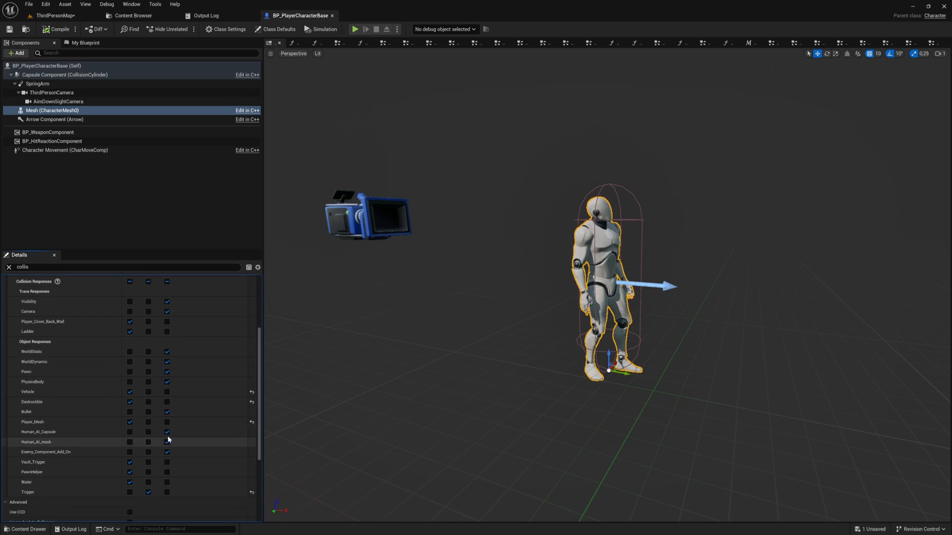
pyautogui.click(203, 16)
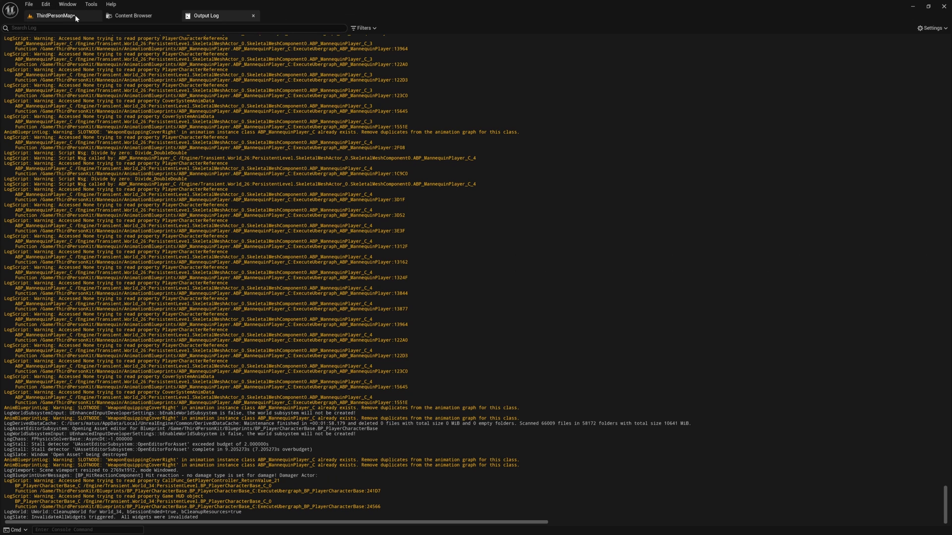
pyautogui.click(42, 15)
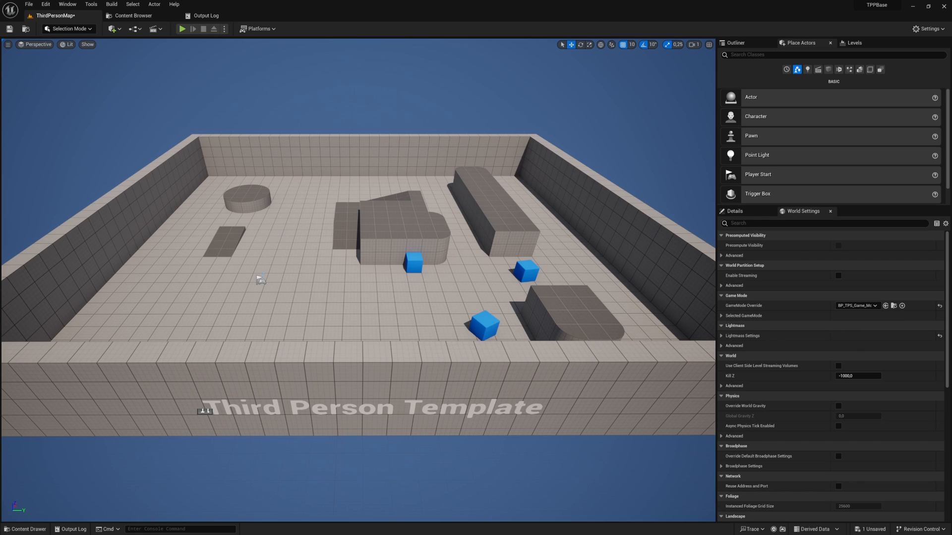
pyautogui.click(181, 28)
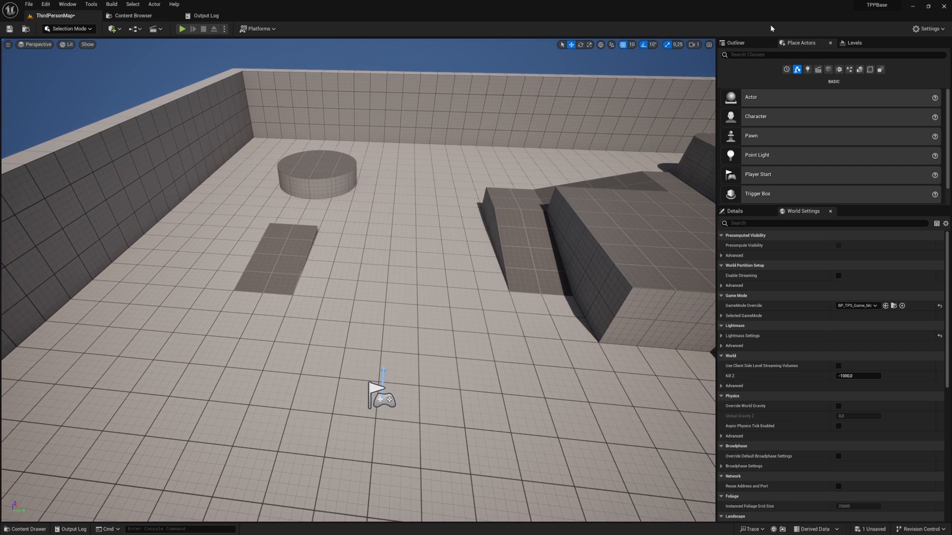
# Step: Place a BP_PickupItemBase granting DA_AutomaticRifleSciFiSilencer, then add BP_AICharacterBase from an 'ai base' search
pyautogui.write('item')
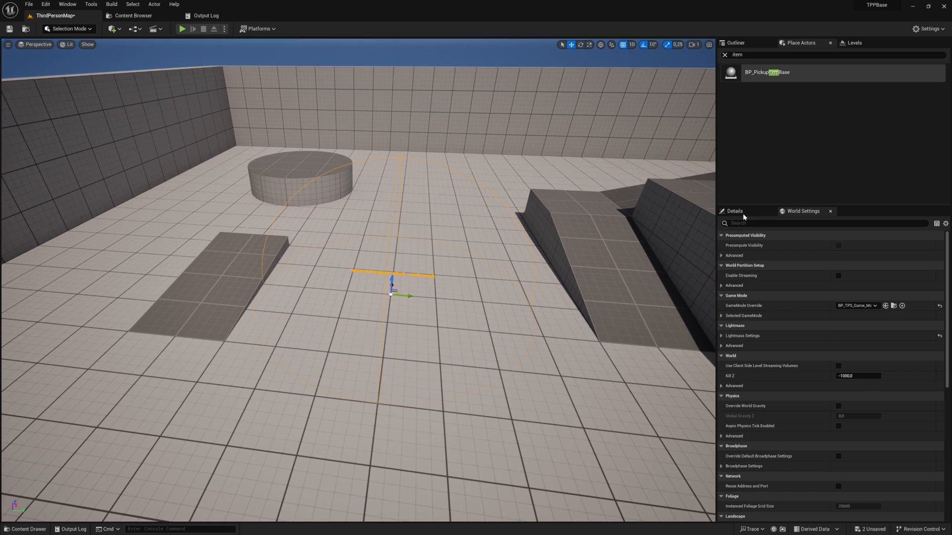
pyautogui.click(735, 210)
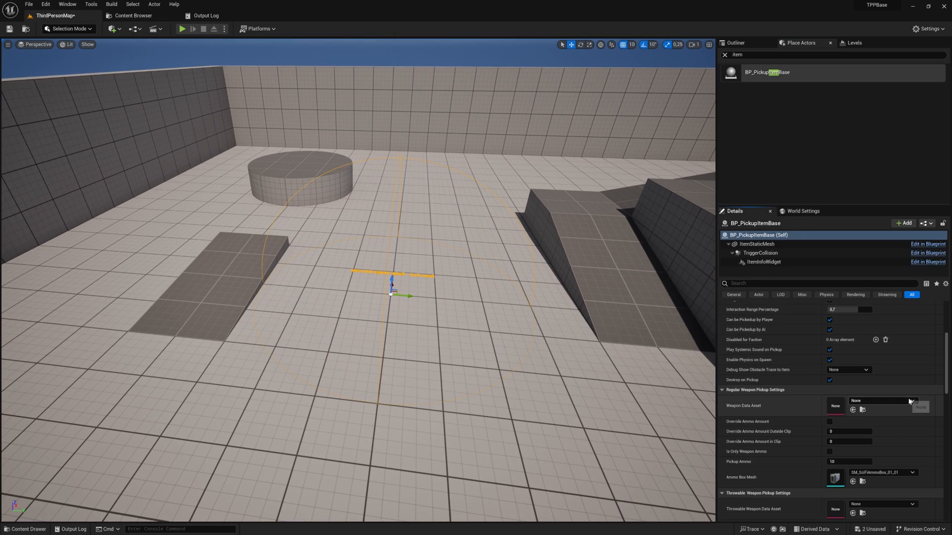
pyautogui.click(909, 400)
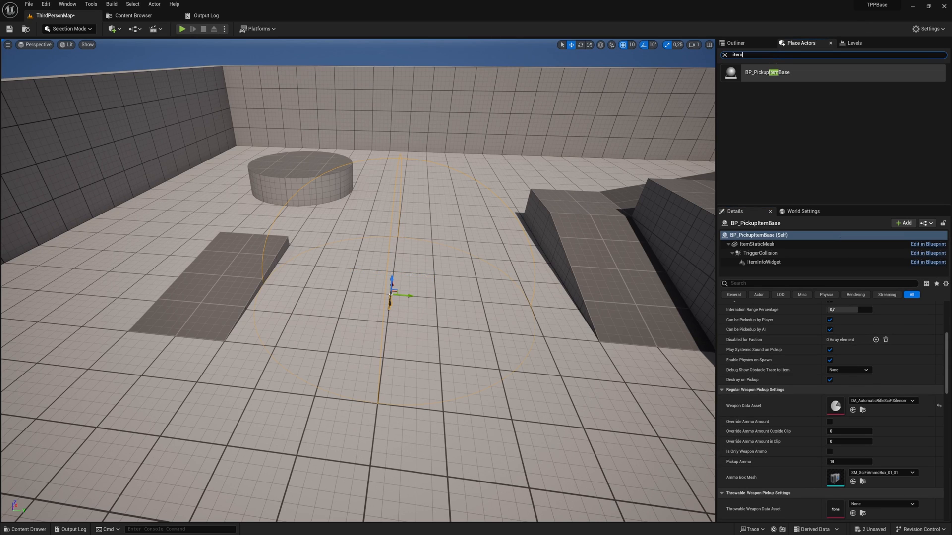
pyautogui.write('ai base')
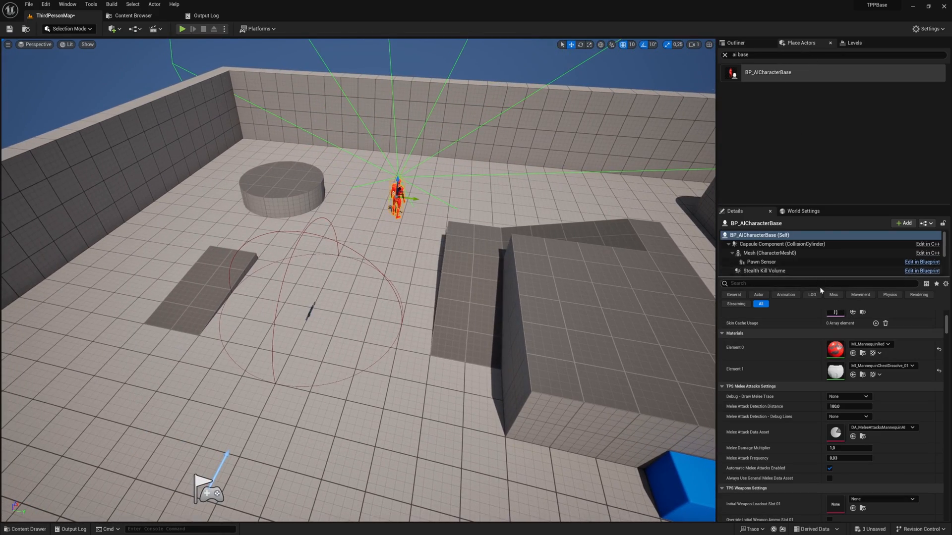
# Step: Set the AI's Initial Weapon Loadout Slot 02 to DA_BurstRifleSciFi and place a NavMeshBoundsVolume
pyautogui.write('wea')
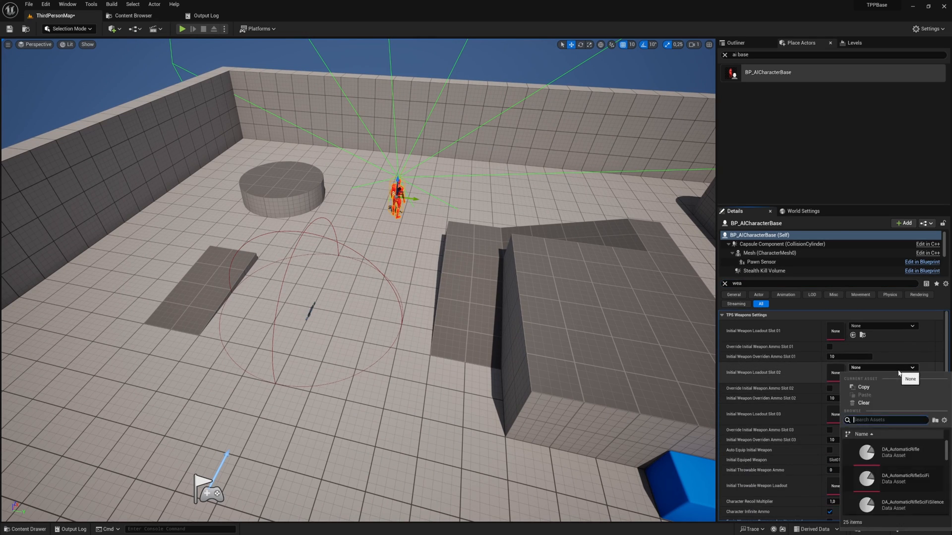
pyautogui.moveTo(899, 479)
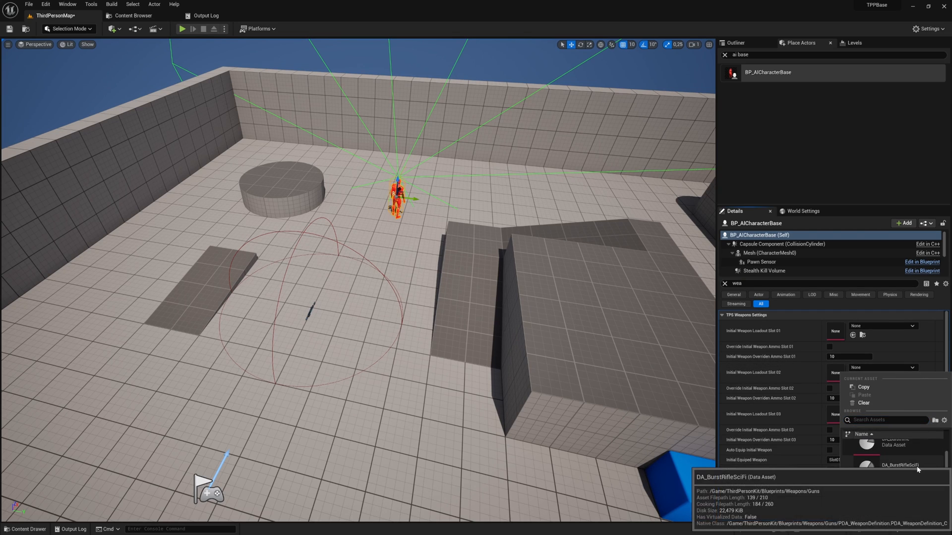
pyautogui.click(897, 465)
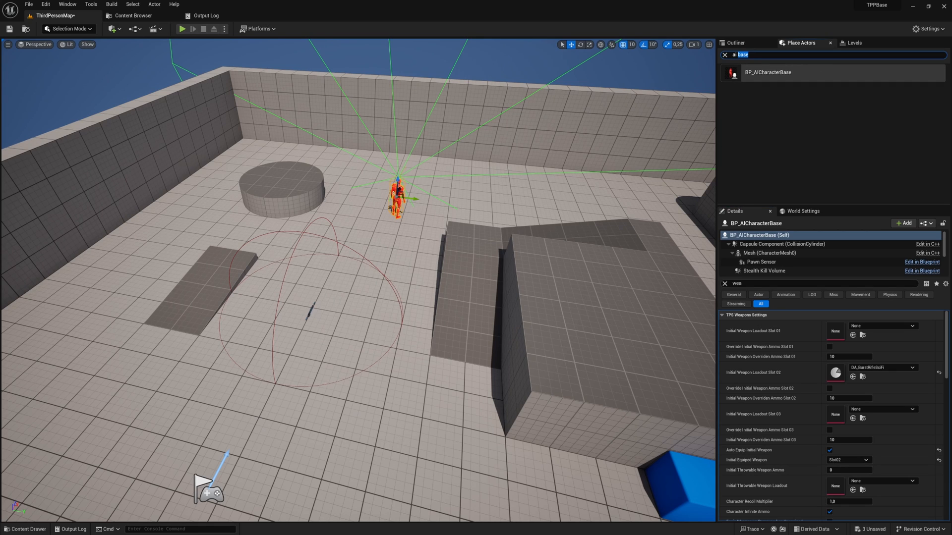
pyautogui.write('nav mesh')
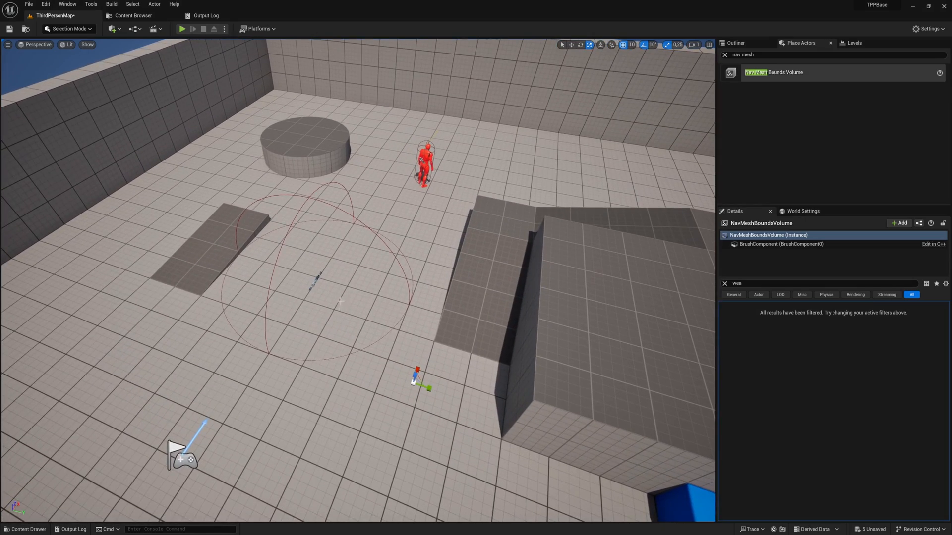
# Step: Filter the Outliner actor list by 'check'
pyautogui.click(180, 29)
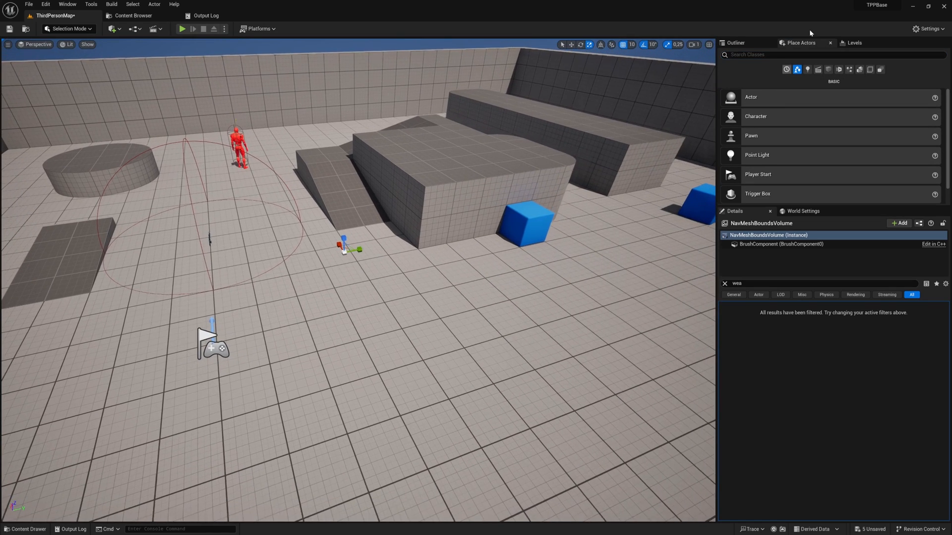
pyautogui.write('check')
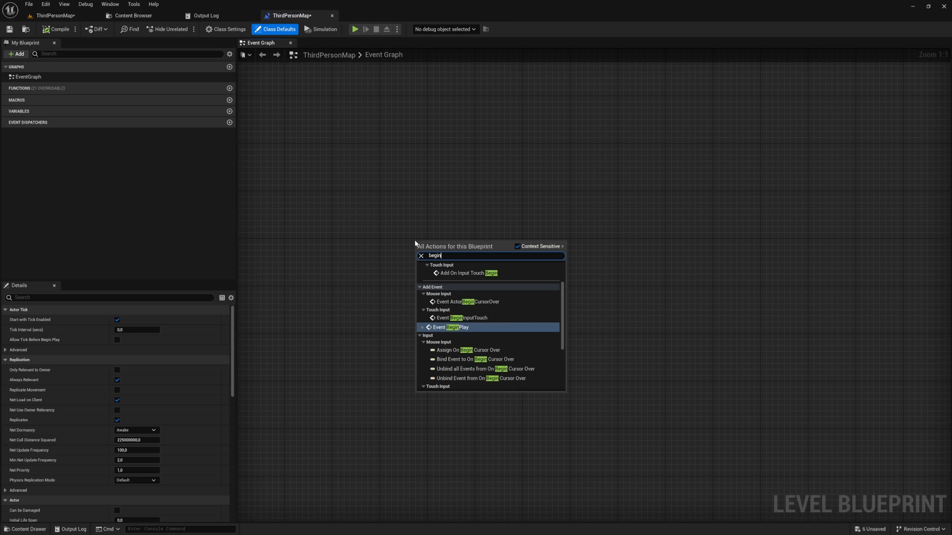
# Step: Add Event BeginPlay, a BP_Checkpoint reference with a rotation getter, and Get Player Character
pyautogui.click(453, 327)
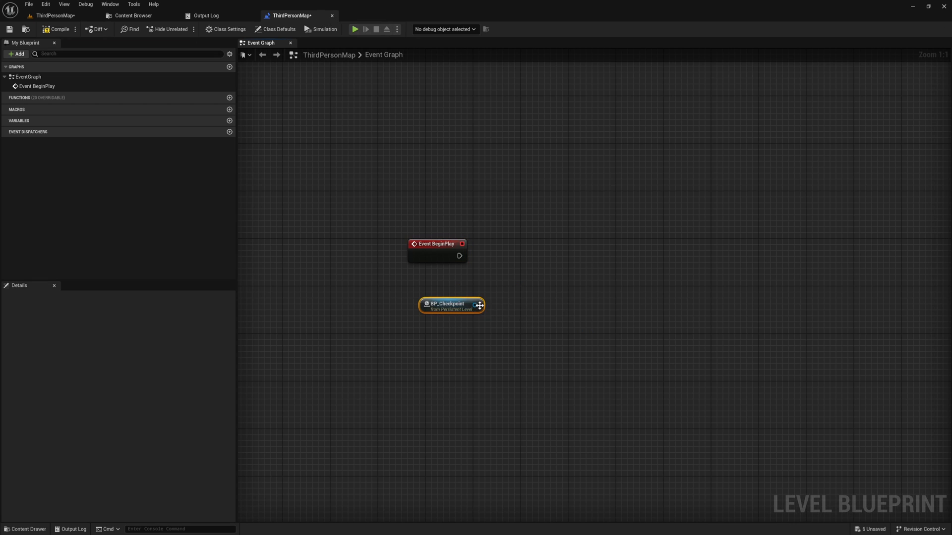
pyautogui.moveTo(479, 305); pyautogui.dragTo(516, 302)
pyautogui.write('get rot chec')
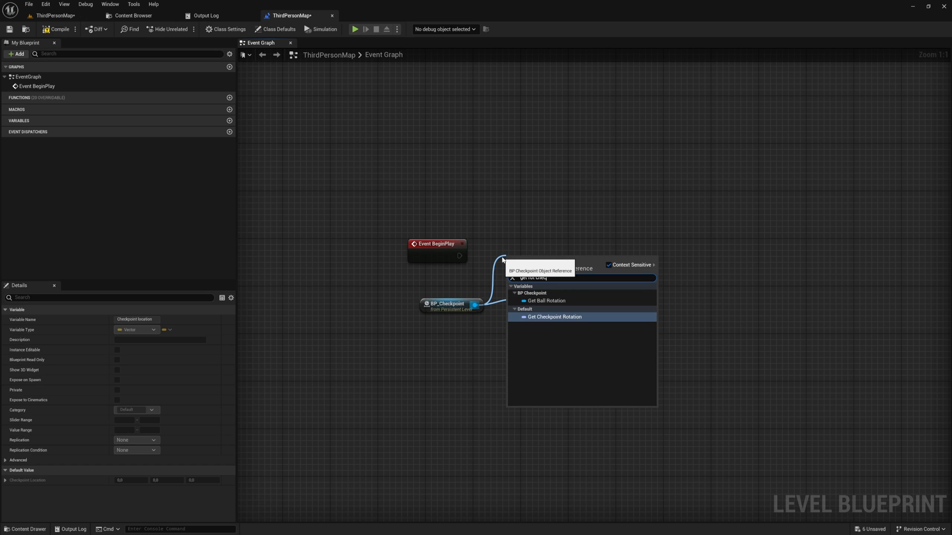
pyautogui.click(553, 317)
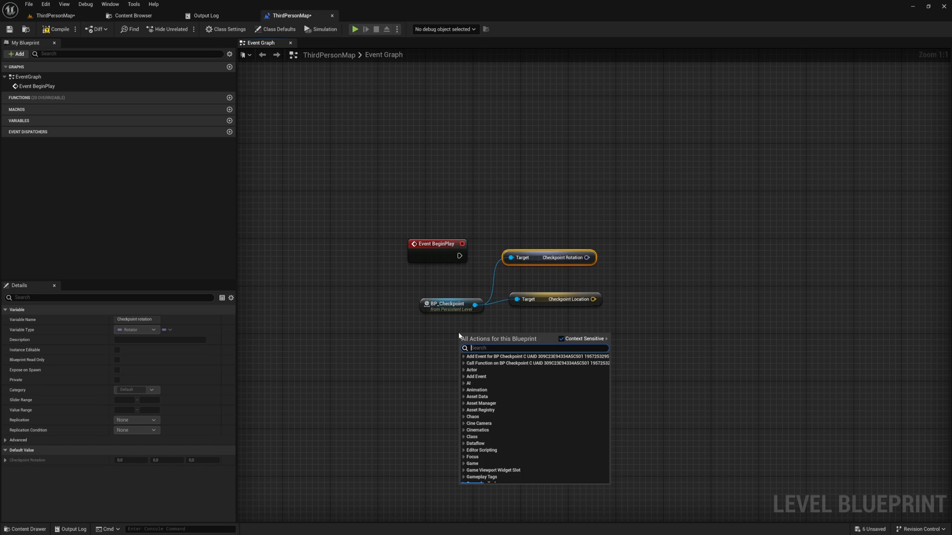
pyautogui.write('get player cha')
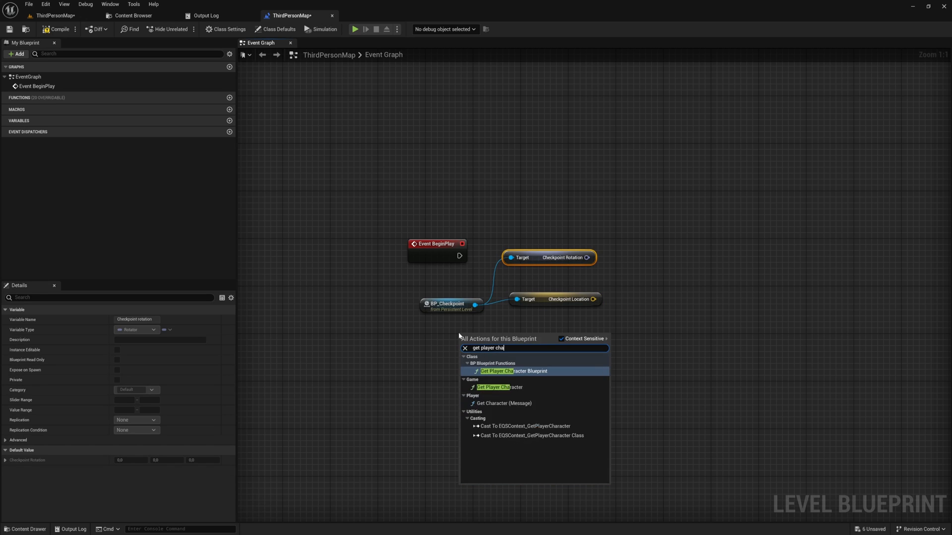
pyautogui.click(494, 387)
pyautogui.write('cast to base pla')
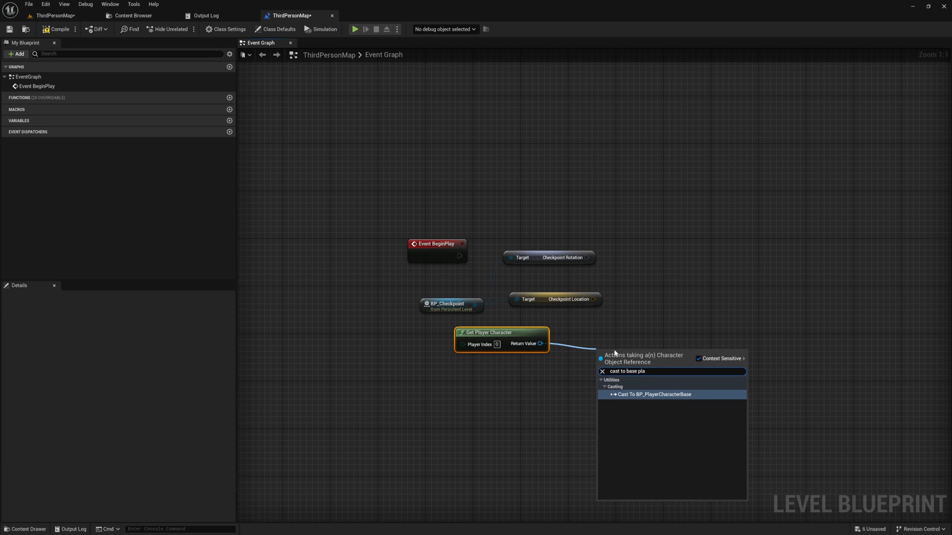
# Step: Cast to BP_PlayerCharacterBase from BeginPlay and add Set Checkpoint Location and Rotation nodes
pyautogui.click(654, 394)
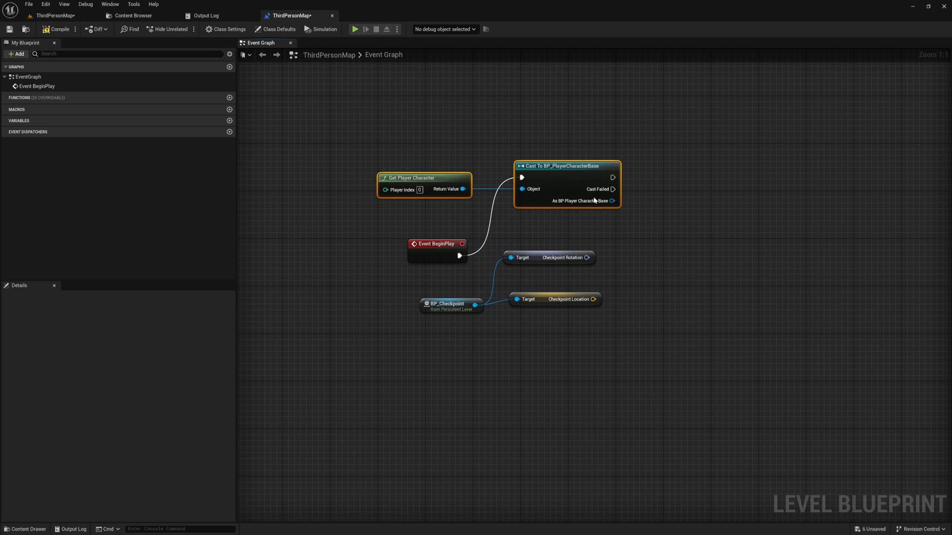
pyautogui.moveTo(613, 200); pyautogui.dragTo(643, 209)
pyautogui.write('set chec loca')
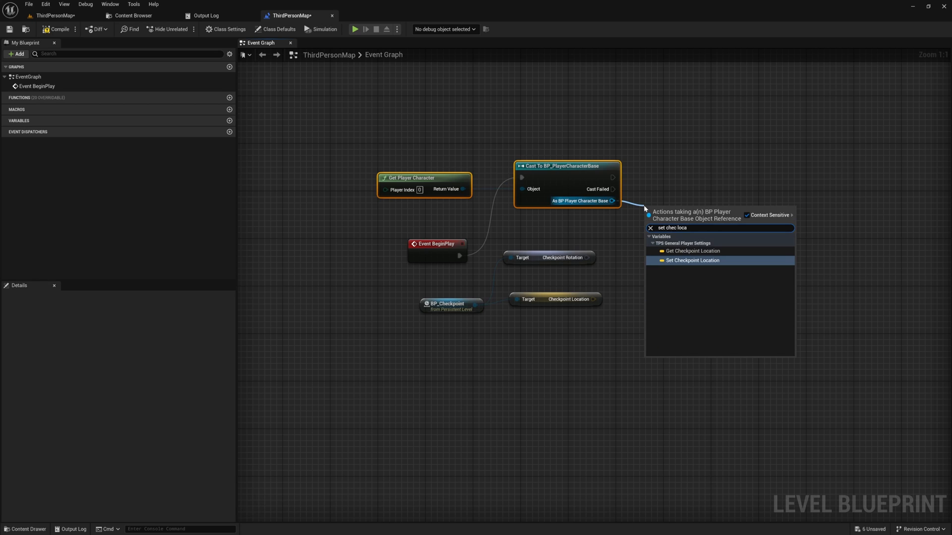
pyautogui.click(692, 260)
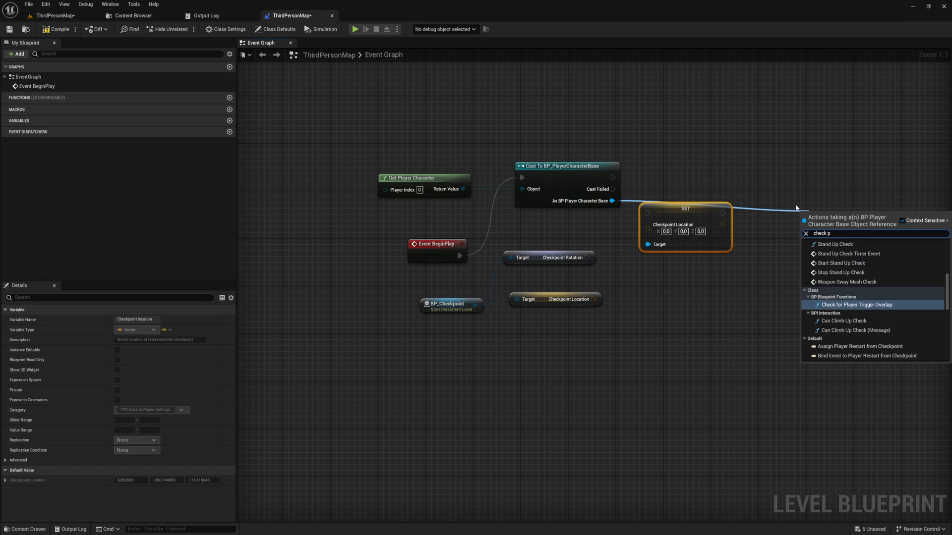
pyautogui.write('heckpoint r')
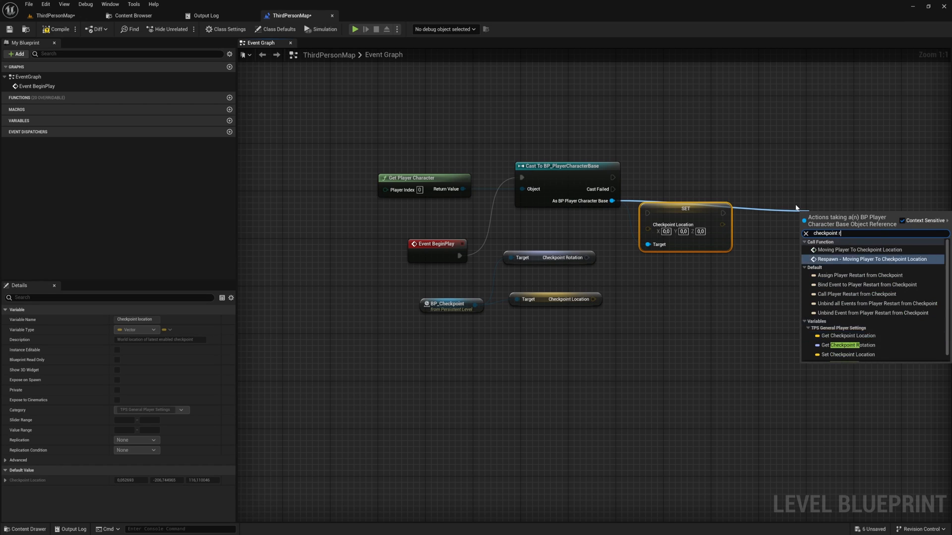
pyautogui.click(844, 345)
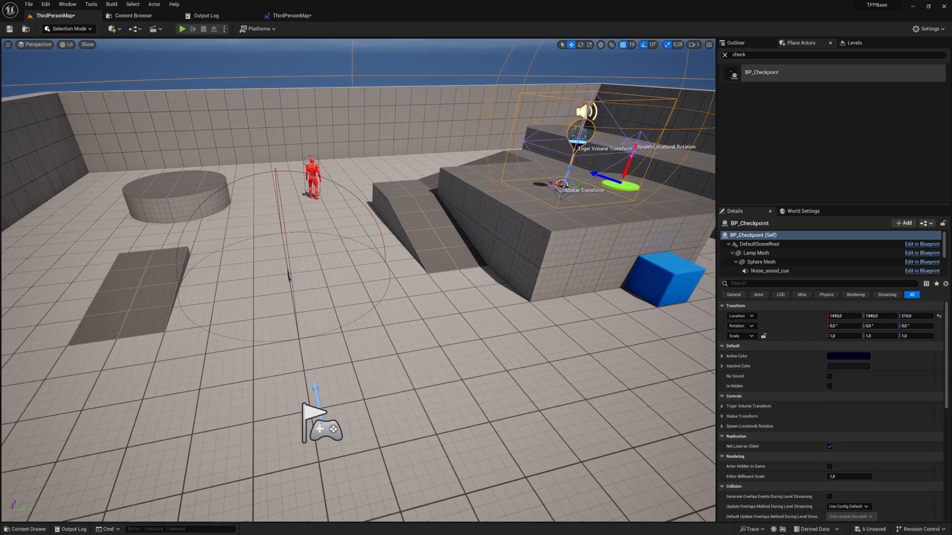
# Step: Select BP_Checkpoint, playtest the level, then stop the play session
pyautogui.click(182, 28)
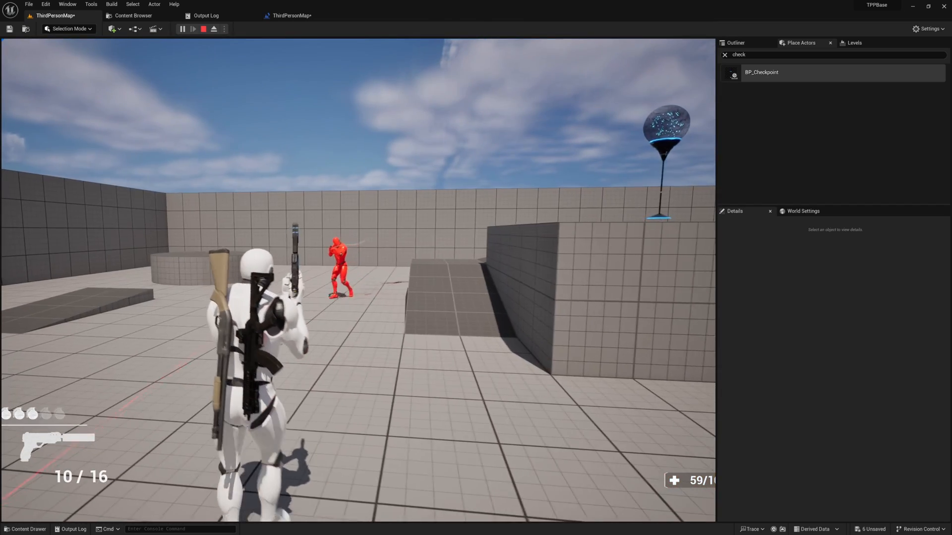
pyautogui.click(204, 29)
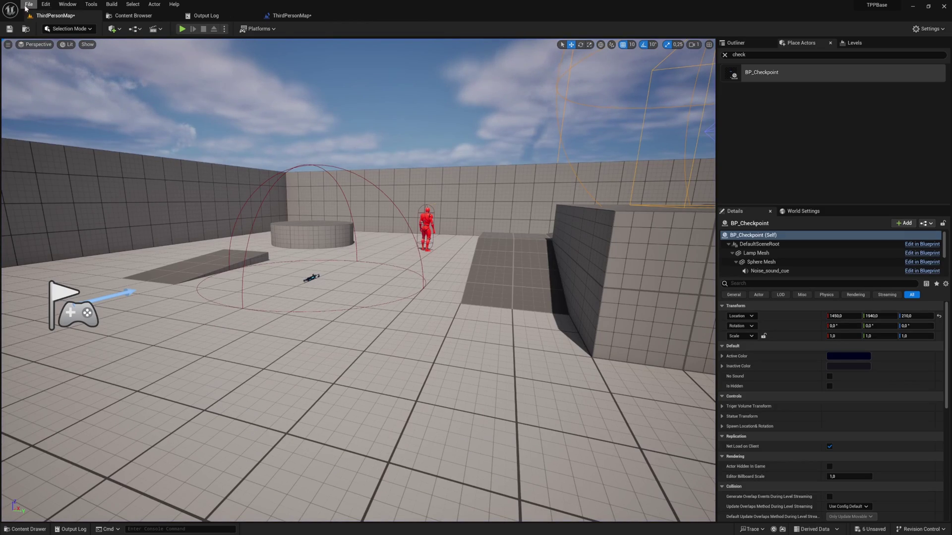
# Step: Save the unsaved level changes and open FeaturesMap_v2 from ThirdPersonKit/Maps
pyautogui.click(31, 8)
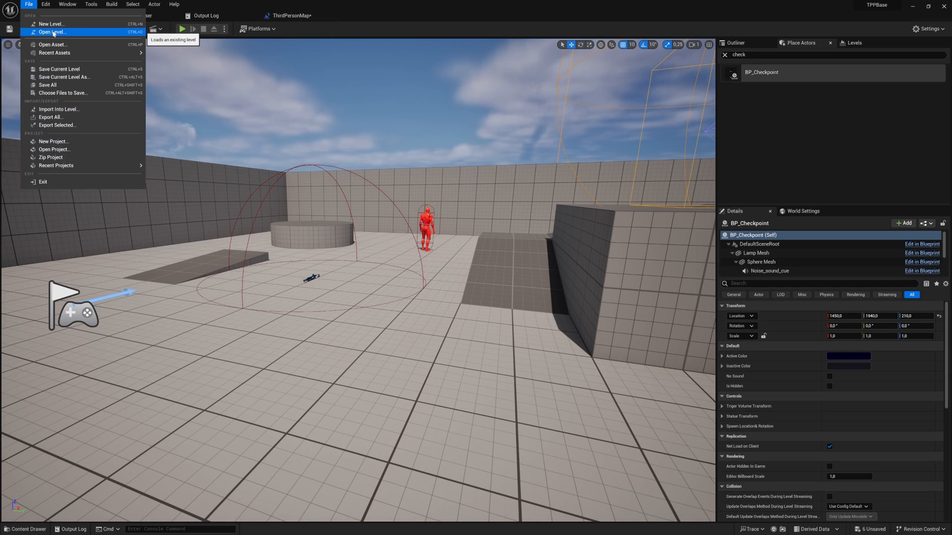
pyautogui.click(52, 31)
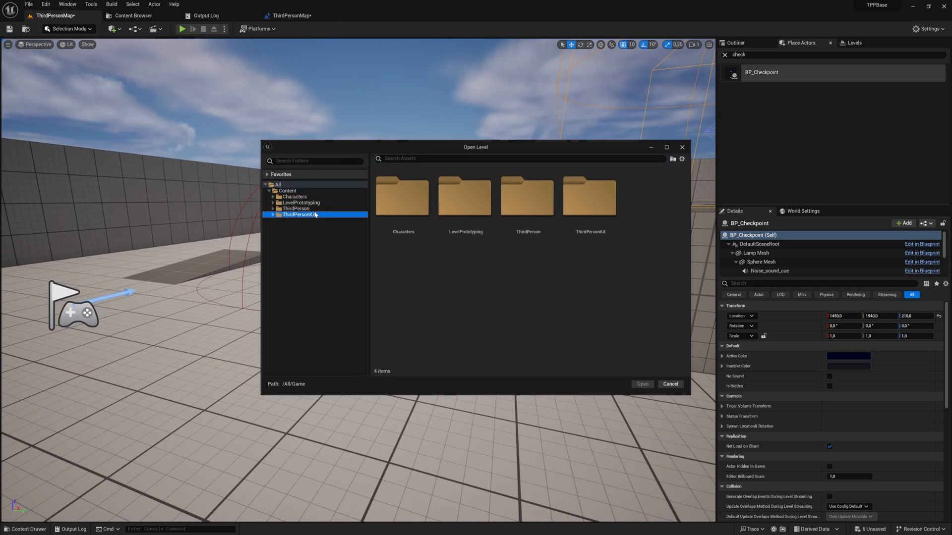
pyautogui.click(291, 237)
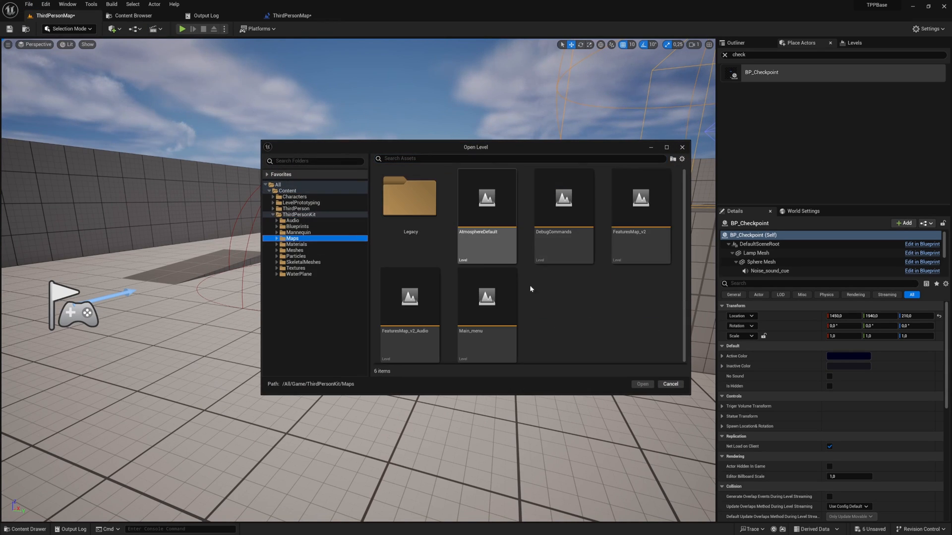
pyautogui.doubleClick(640, 197)
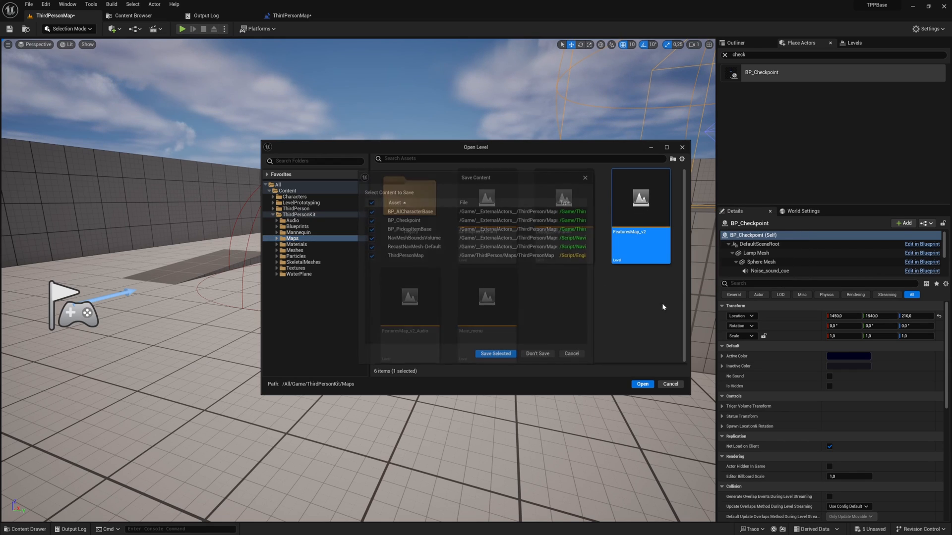
pyautogui.click(496, 353)
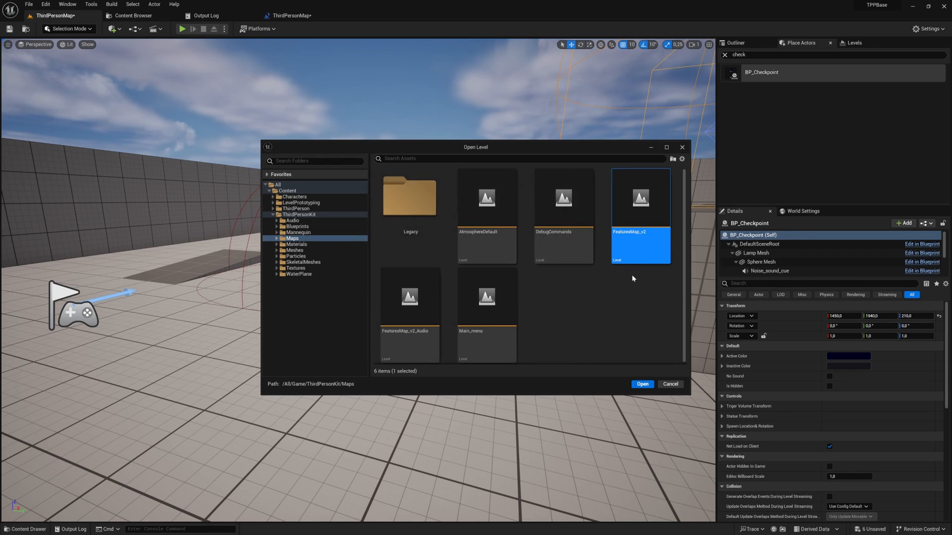
pyautogui.click(641, 384)
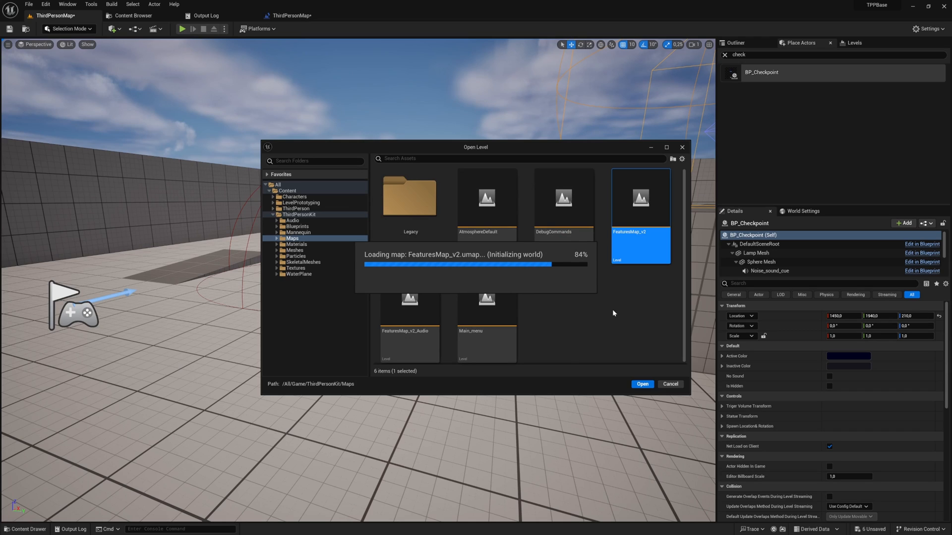
pyautogui.click(642, 384)
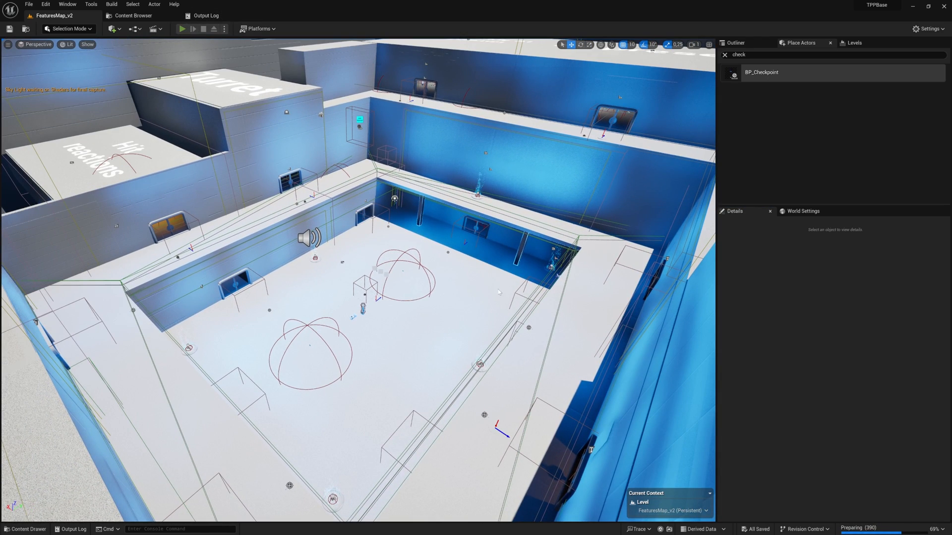
# Step: Run a Play session of FeaturesMap_v2, then stop it to return to the editor
pyautogui.click(179, 28)
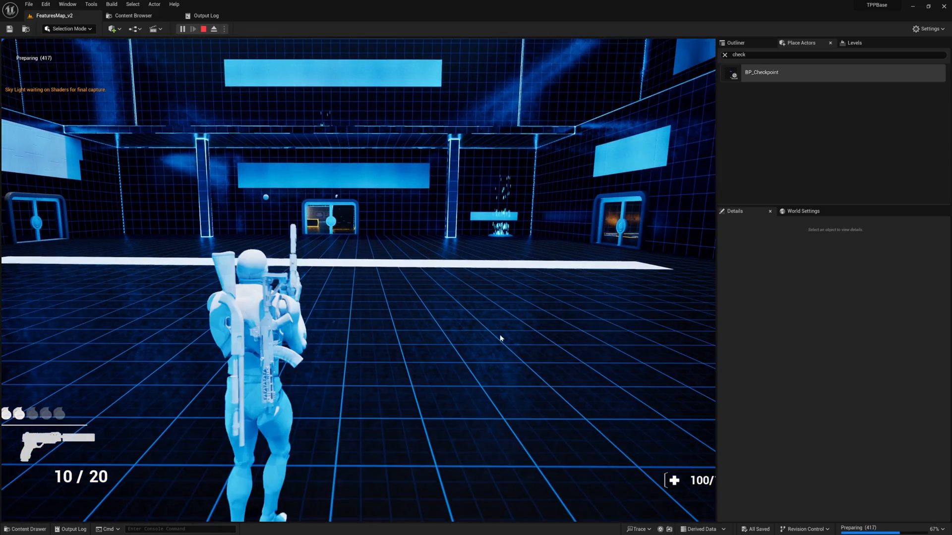
pyautogui.click(201, 29)
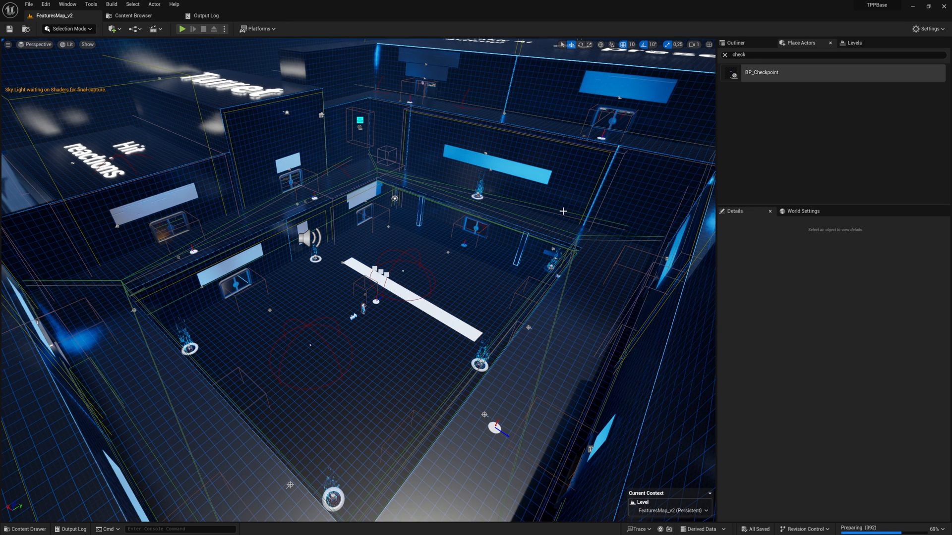
pyautogui.moveTo(81, 275)
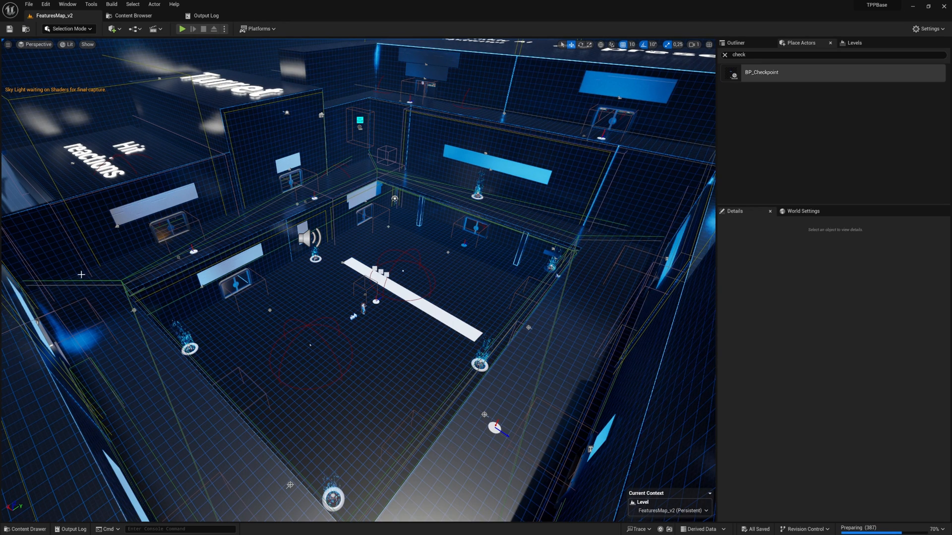